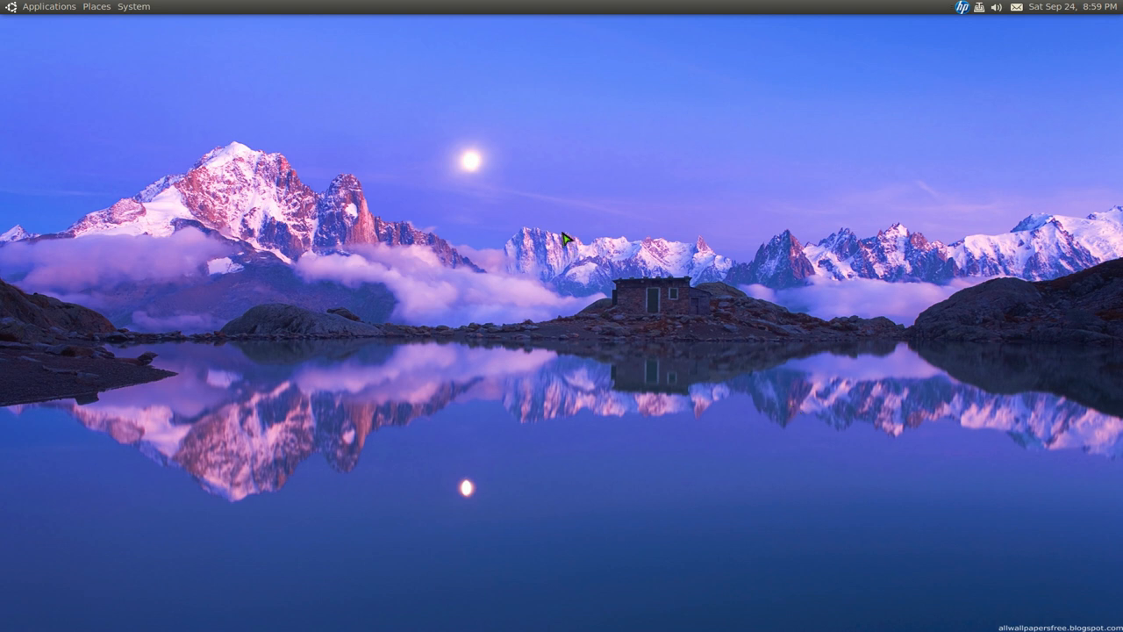
# Open the nautilus-scripts folder from the desktop's Scripts menu.
pyautogui.rightClick(566, 237)
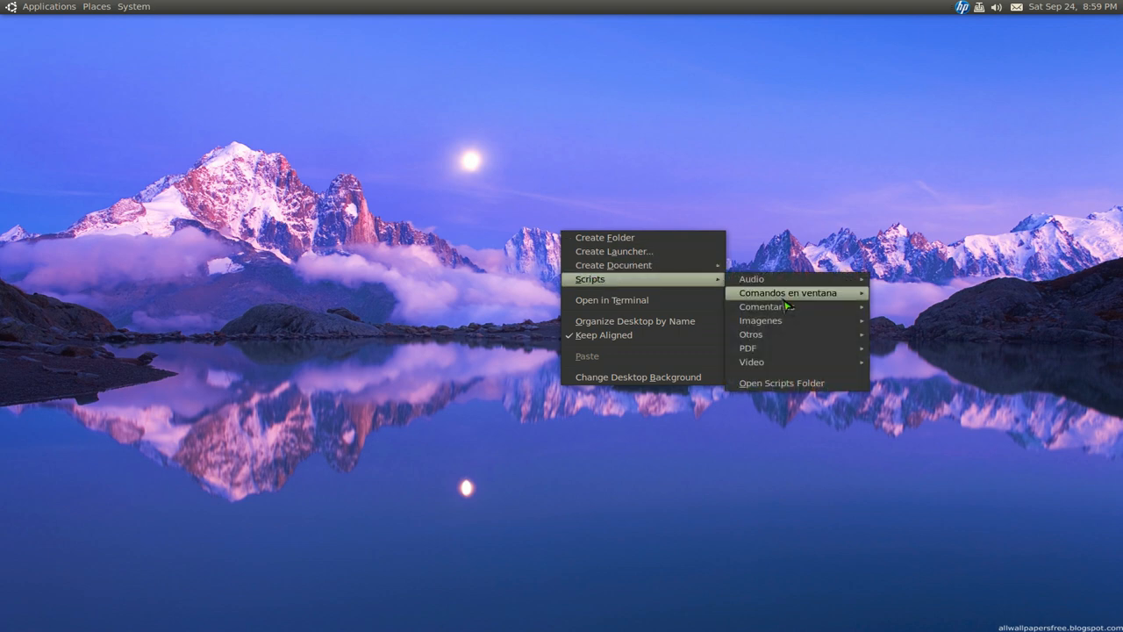
pyautogui.click(781, 382)
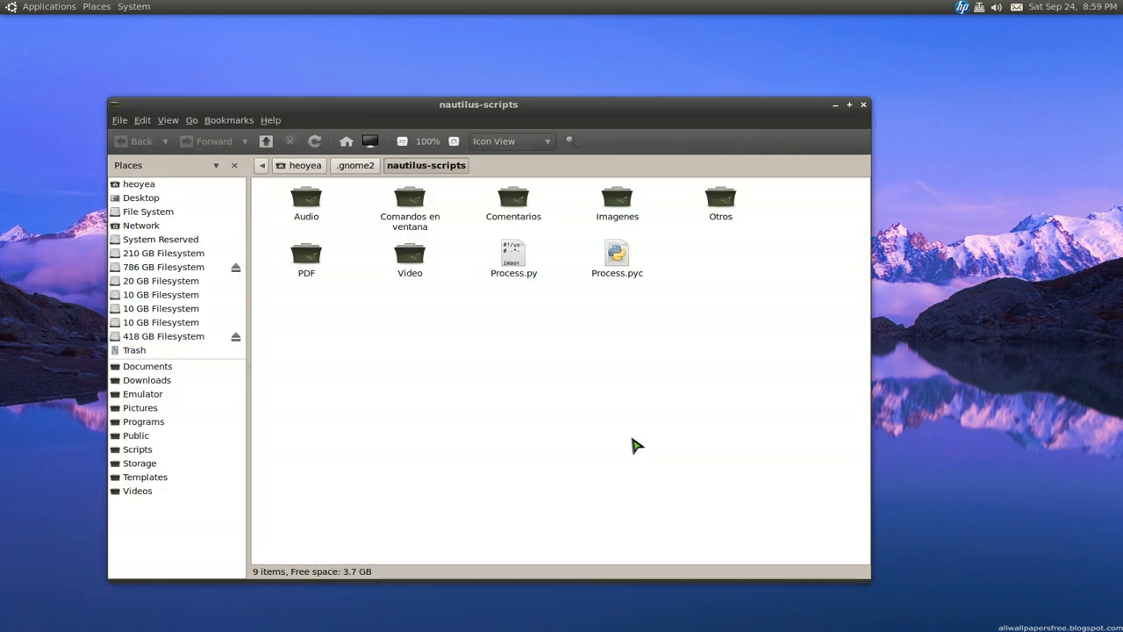
pyautogui.moveTo(316, 285)
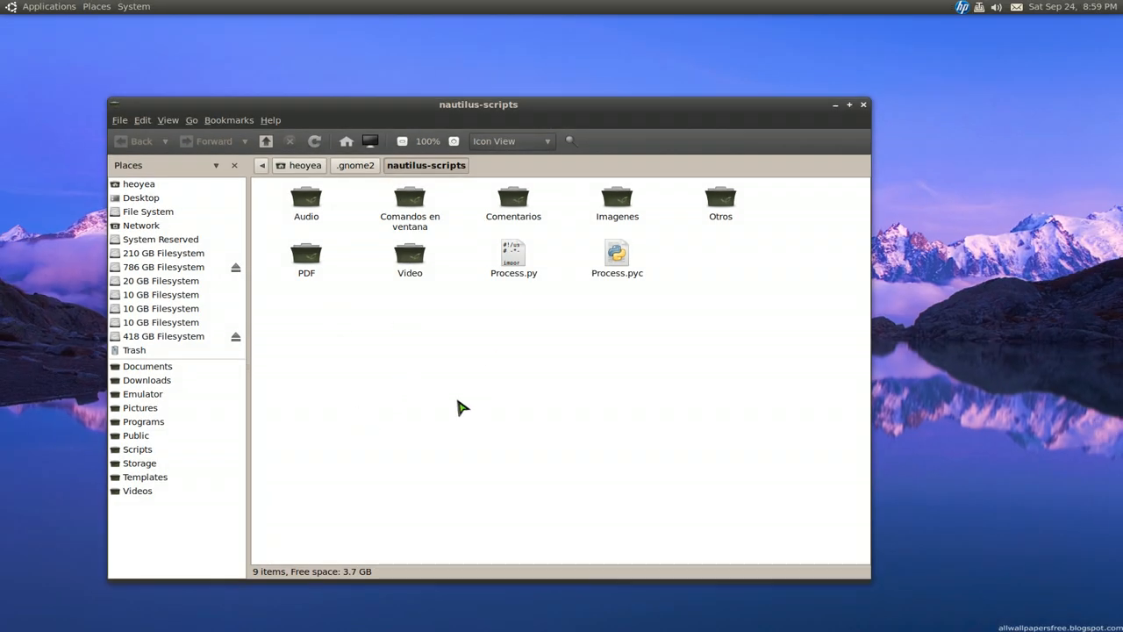
pyautogui.moveTo(544, 325)
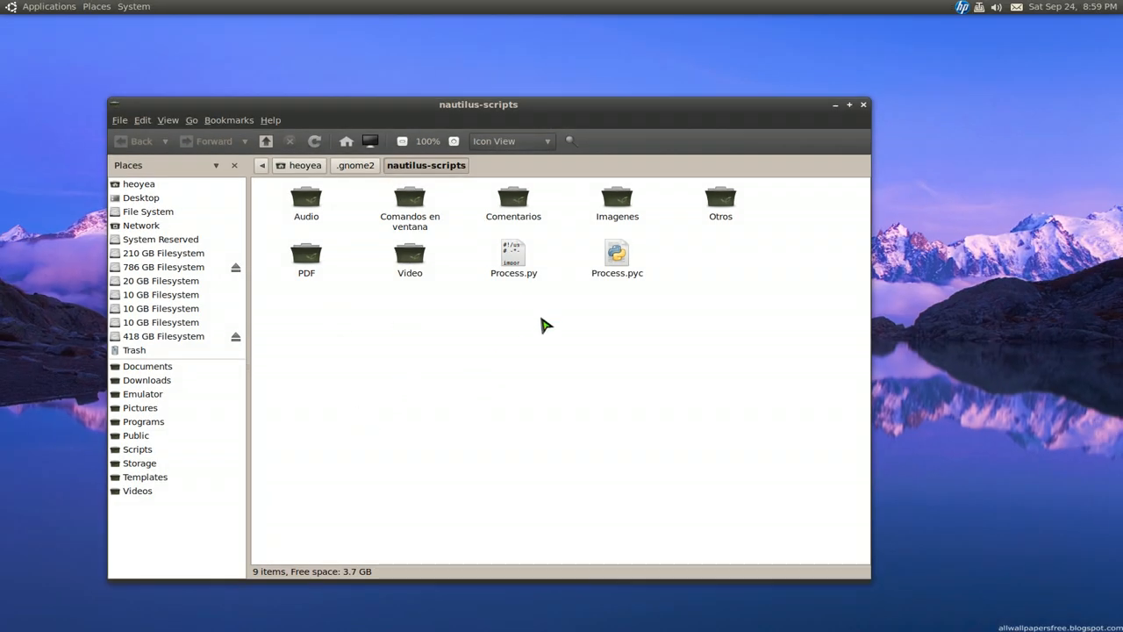
pyautogui.moveTo(638, 331)
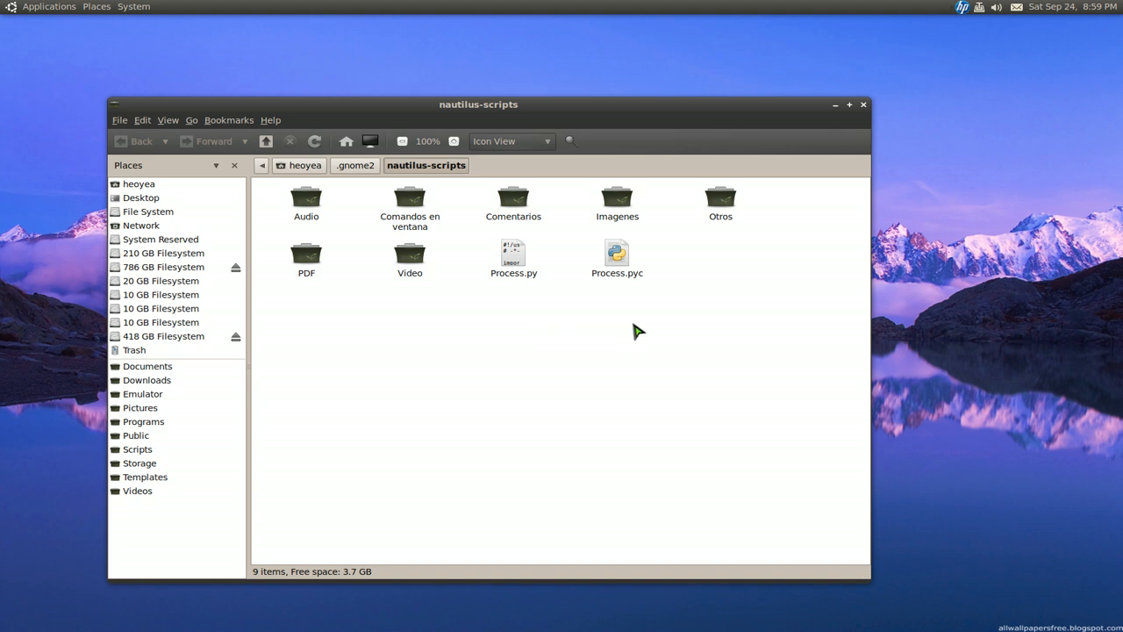
pyautogui.moveTo(834, 104)
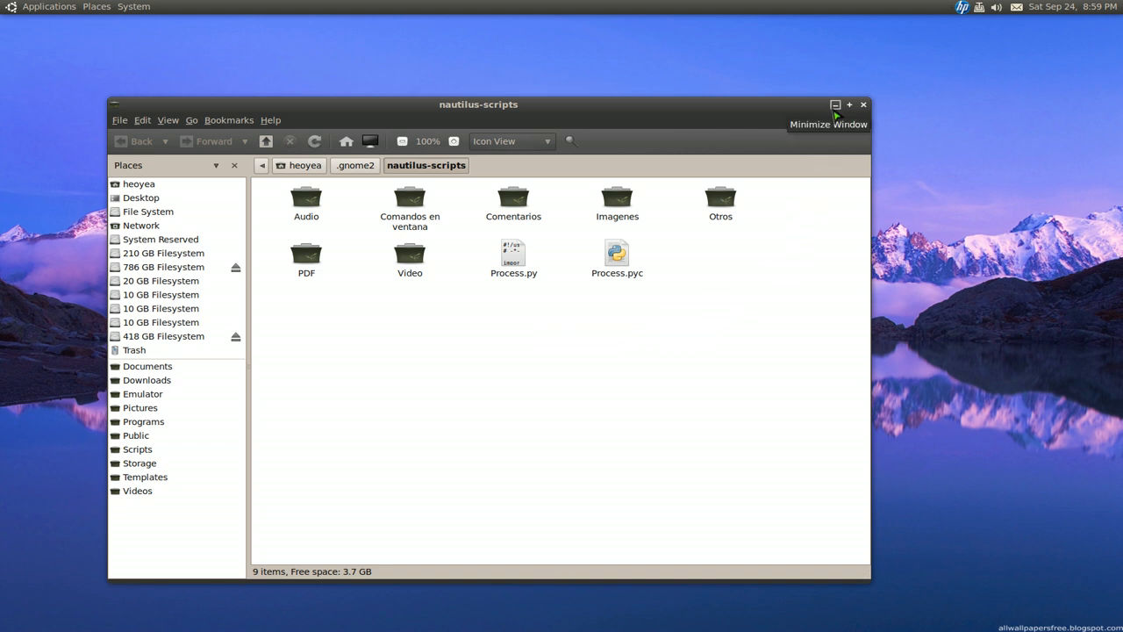
# Dismiss the scripts window and notice, open Wallpaper_Keep and rubber-band select all 19 wallpapers.
pyautogui.click(835, 105)
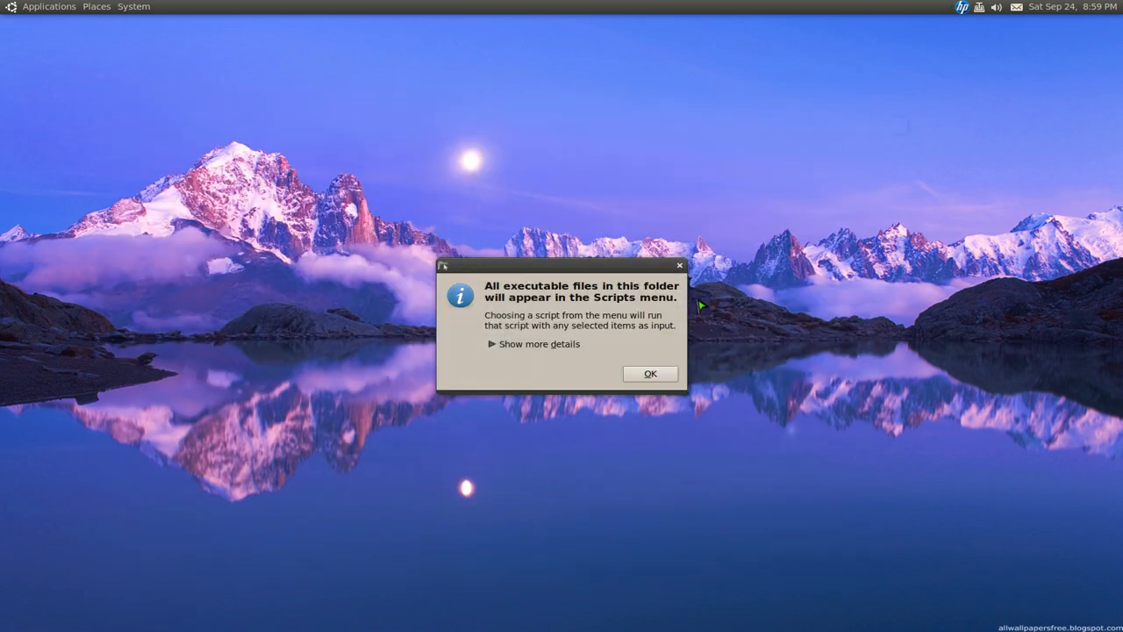
pyautogui.click(650, 373)
pyautogui.write('Wal')
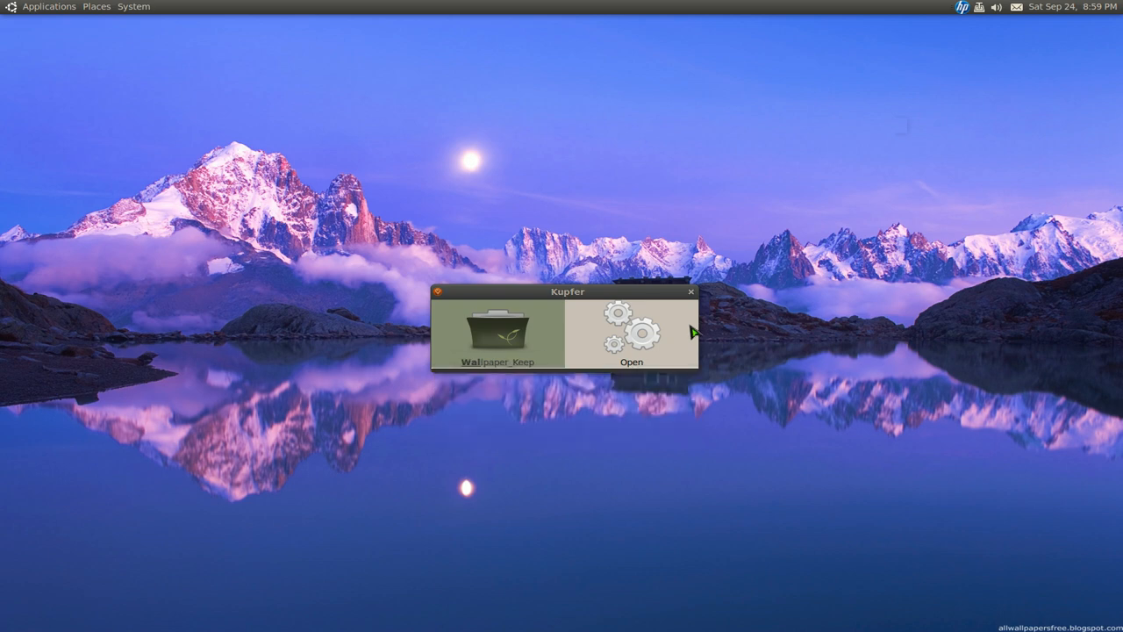
pyautogui.click(631, 329)
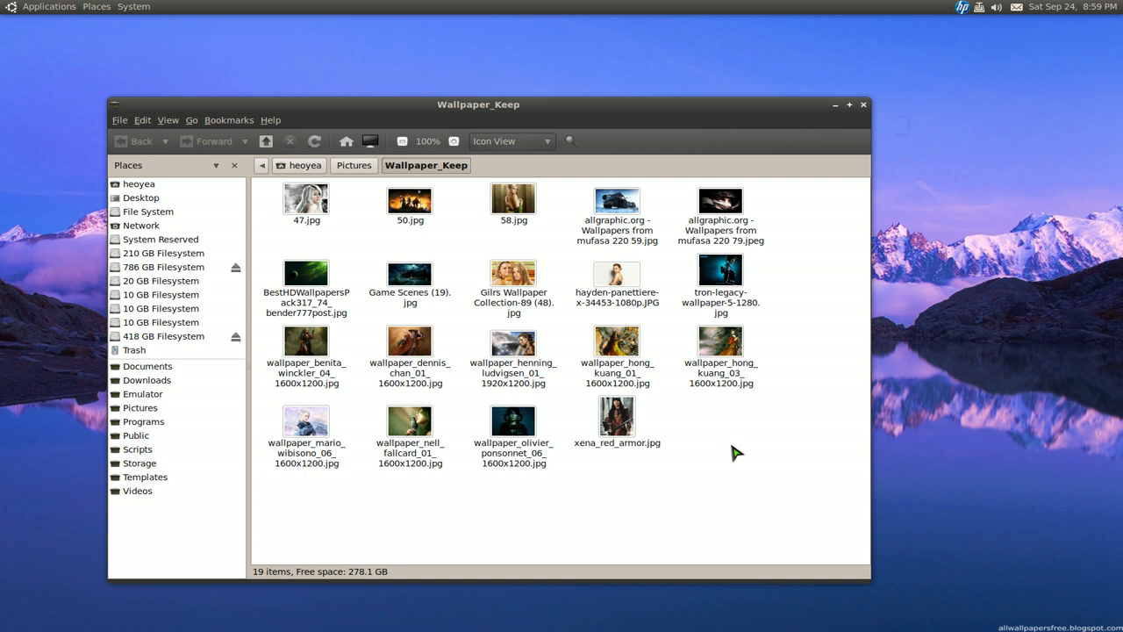
pyautogui.moveTo(760, 489)
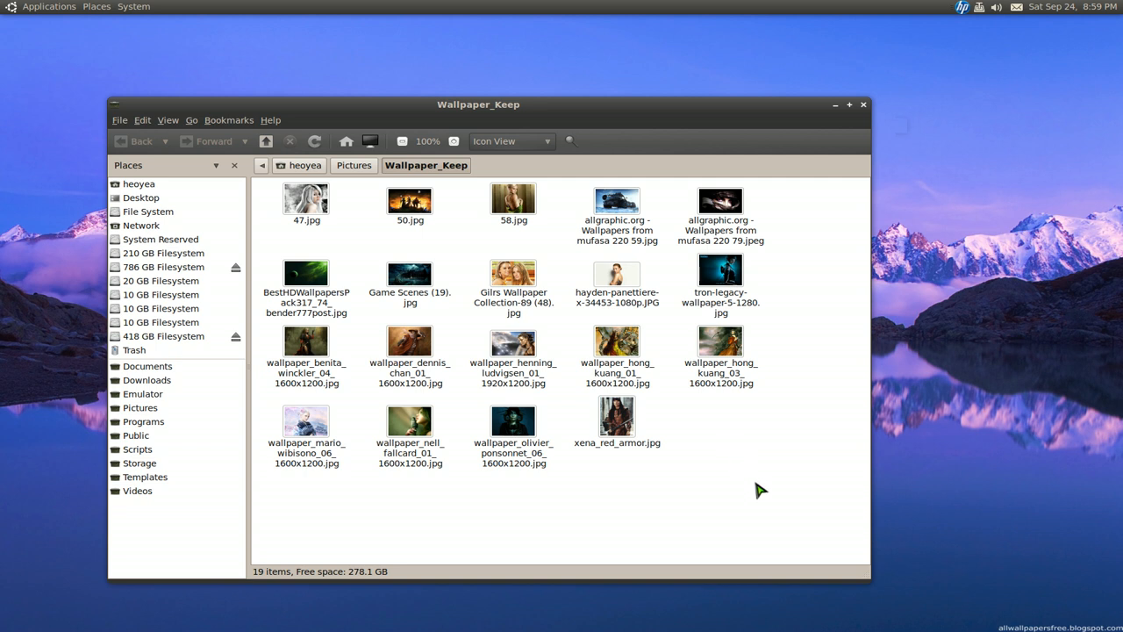
pyautogui.moveTo(316, 223); pyautogui.dragTo(759, 487)
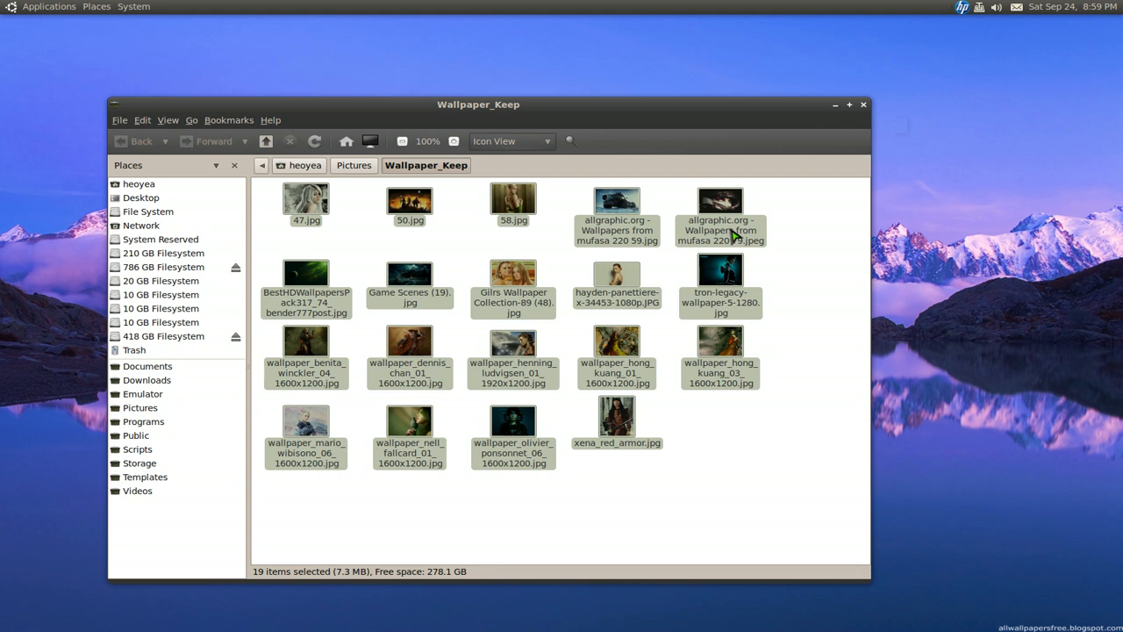
# Bring up the Scripts > Imagenes actions for the 19 selected wallpapers.
pyautogui.rightClick(719, 223)
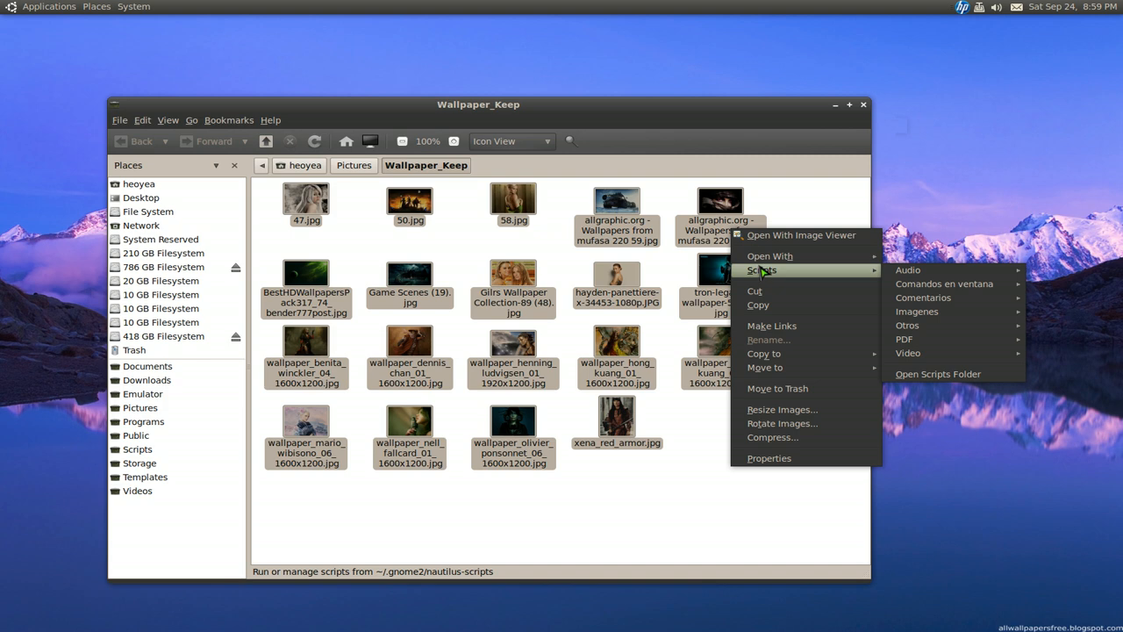
pyautogui.moveTo(916, 312)
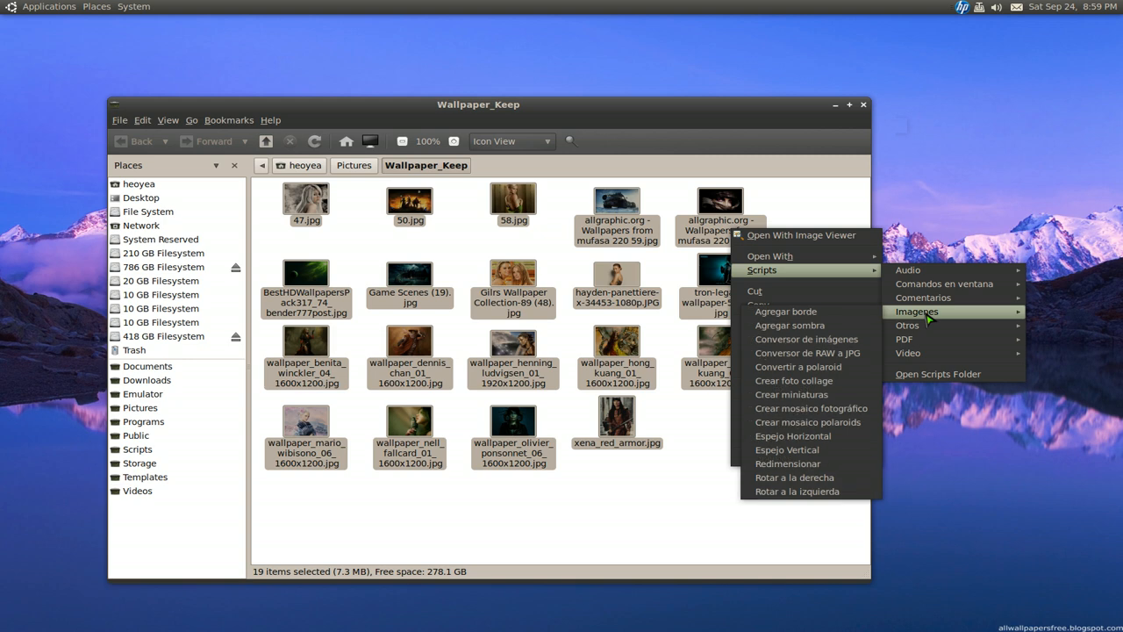
pyautogui.moveTo(793, 436)
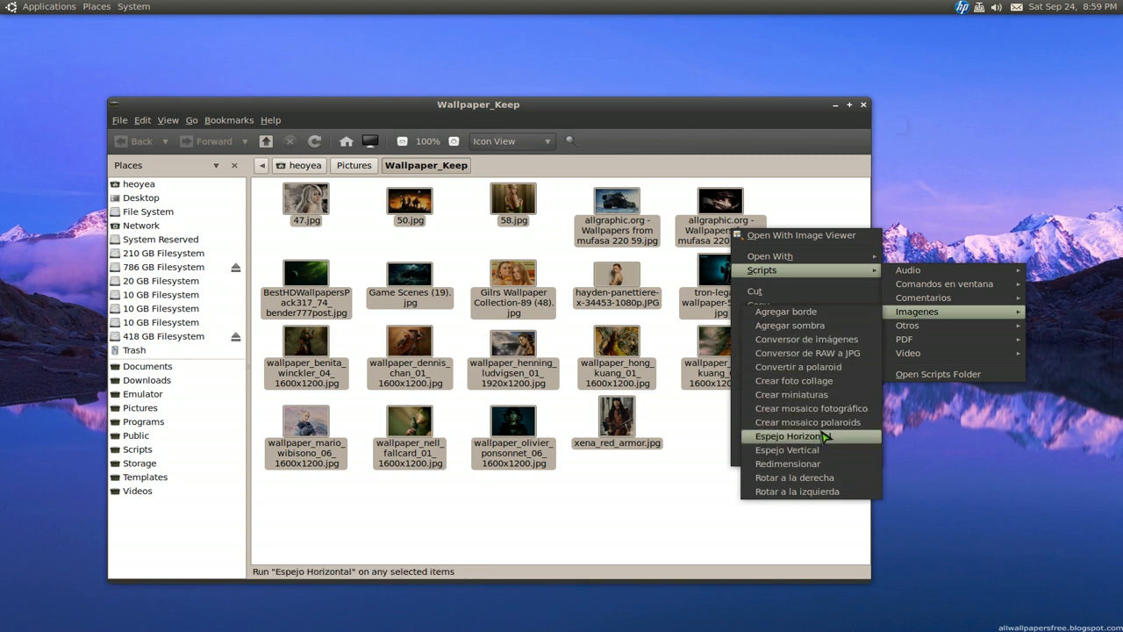
pyautogui.moveTo(811, 422)
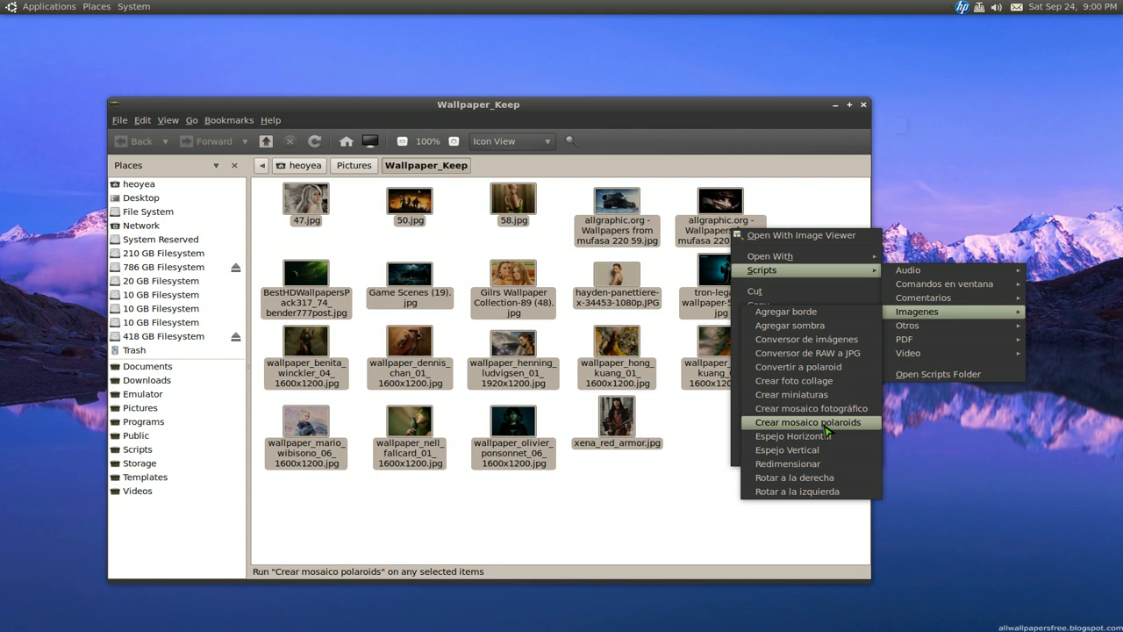
pyautogui.moveTo(789, 436)
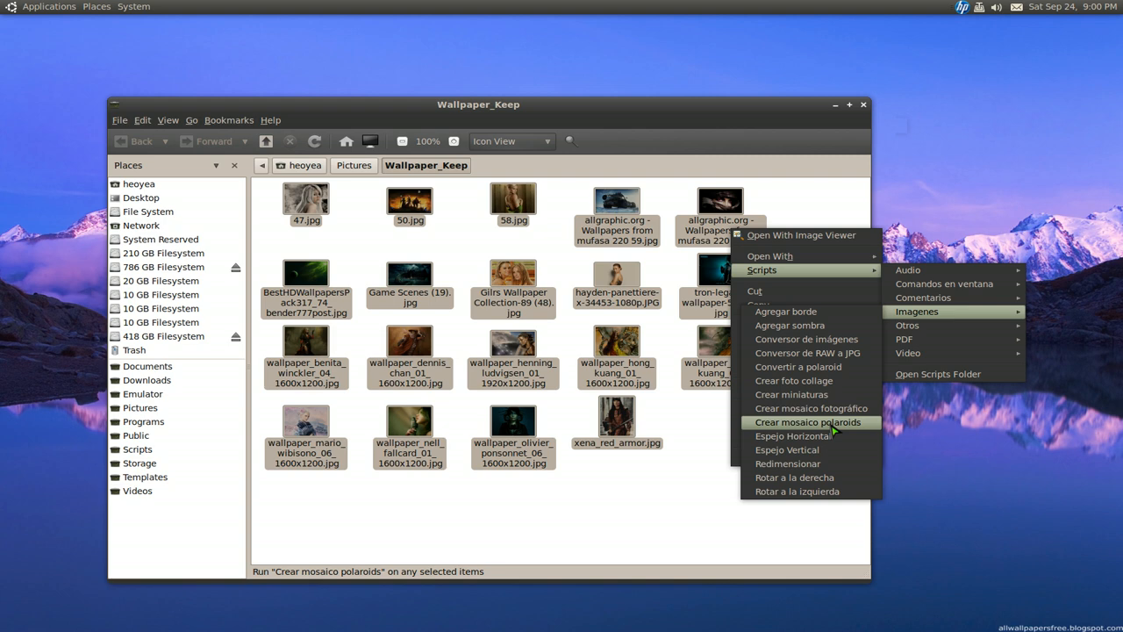
# Run Crear mosaico polaroids with 5 columns and a gradient background, producing salida.png.
pyautogui.click(811, 422)
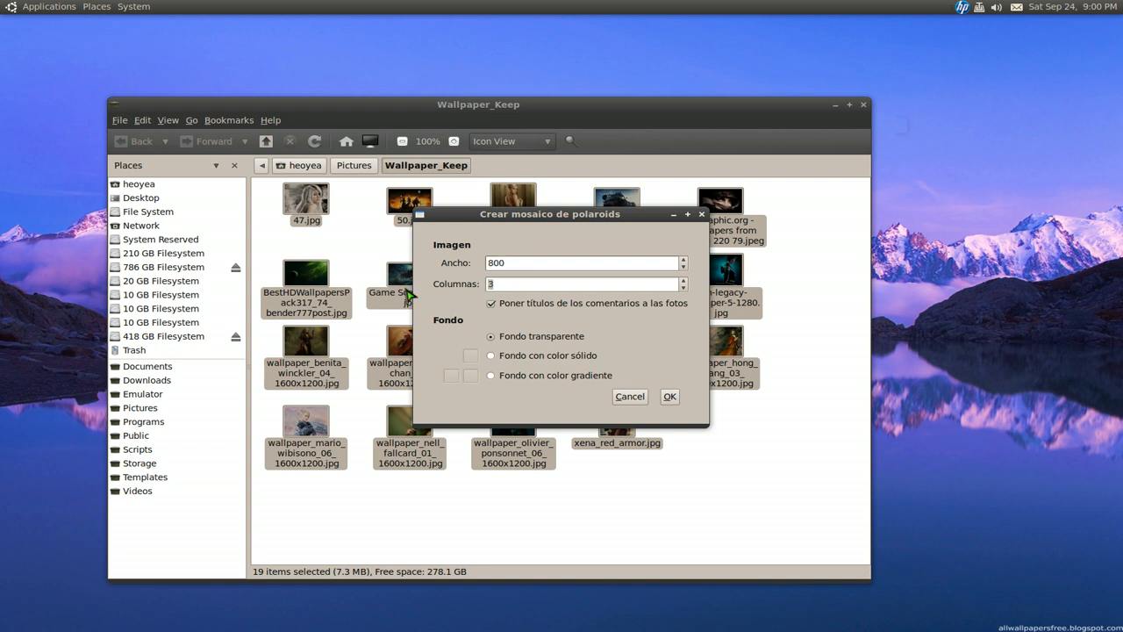
pyautogui.moveTo(536, 417)
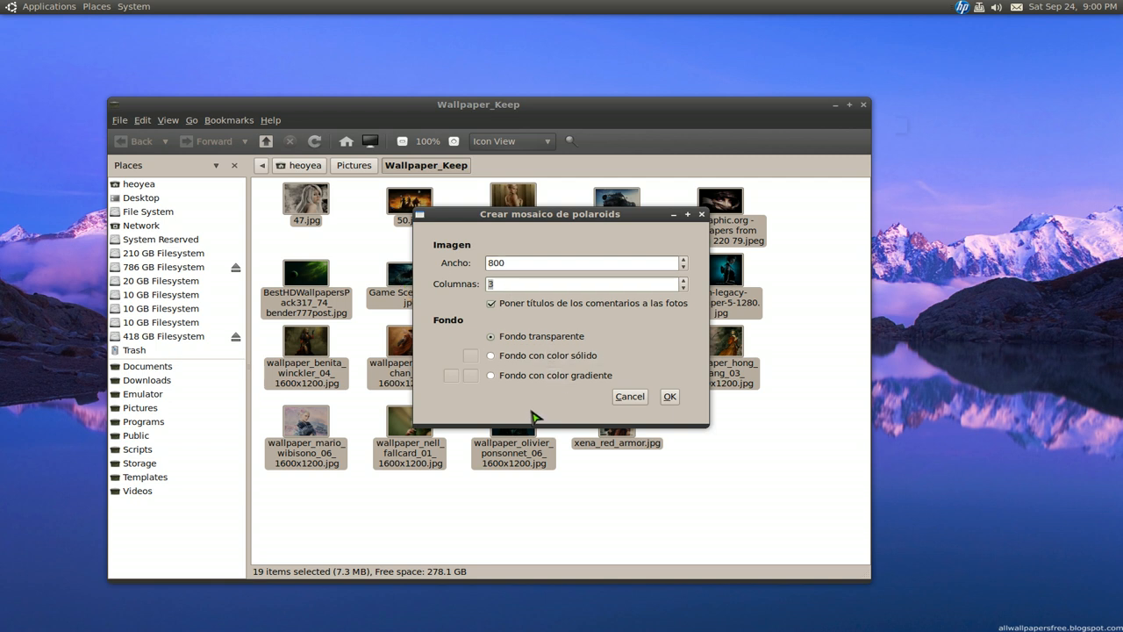
pyautogui.click(491, 375)
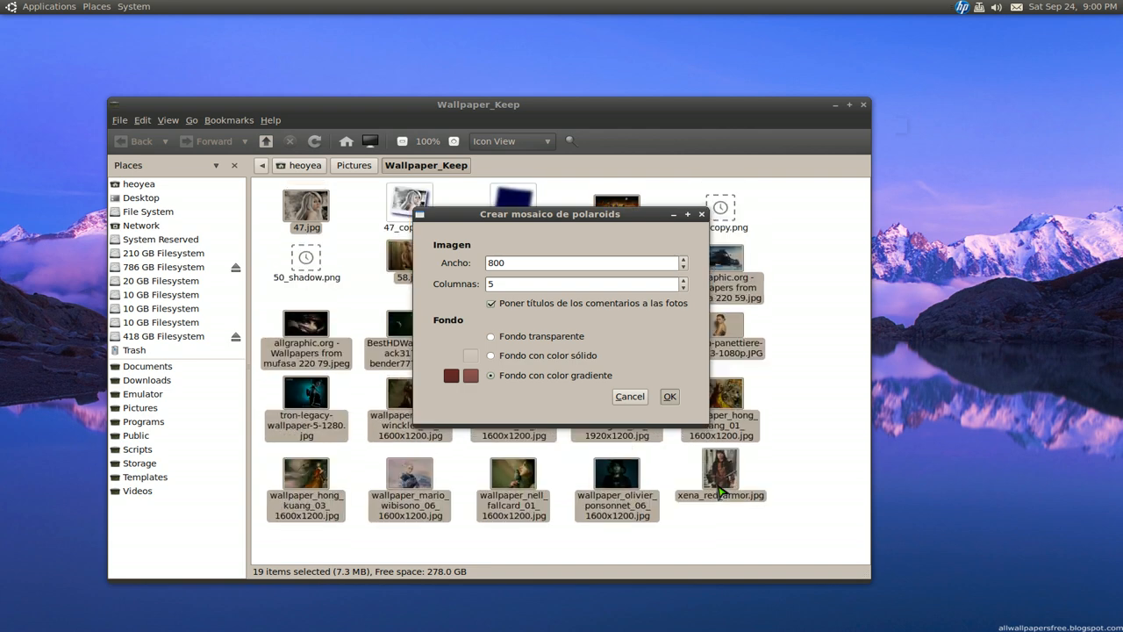
pyautogui.scroll(-3)
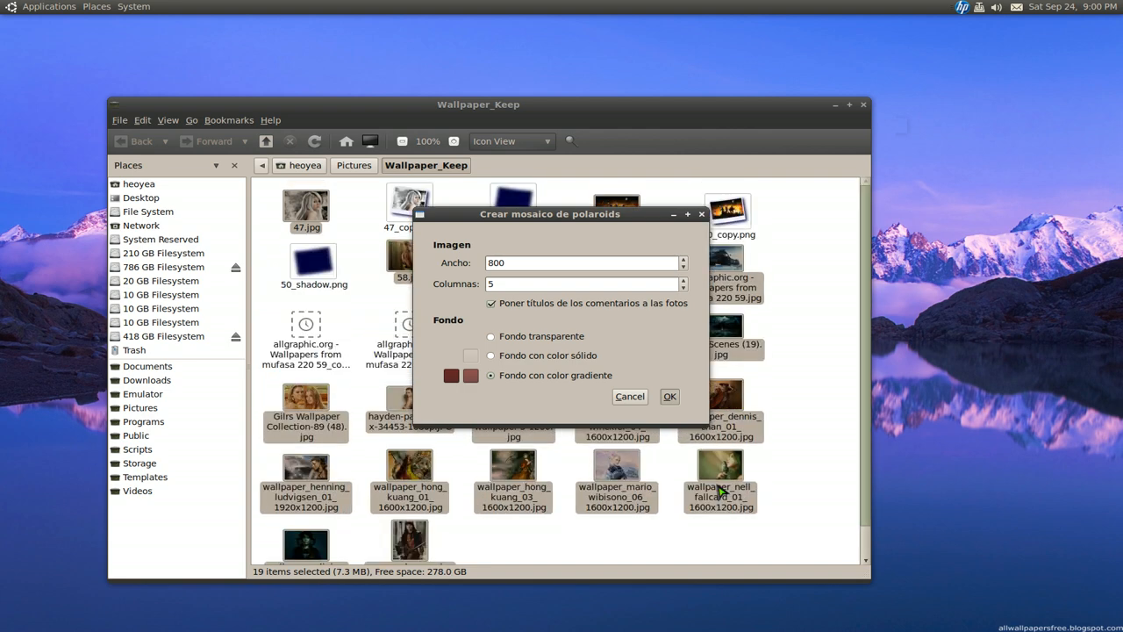
pyautogui.scroll(-3)
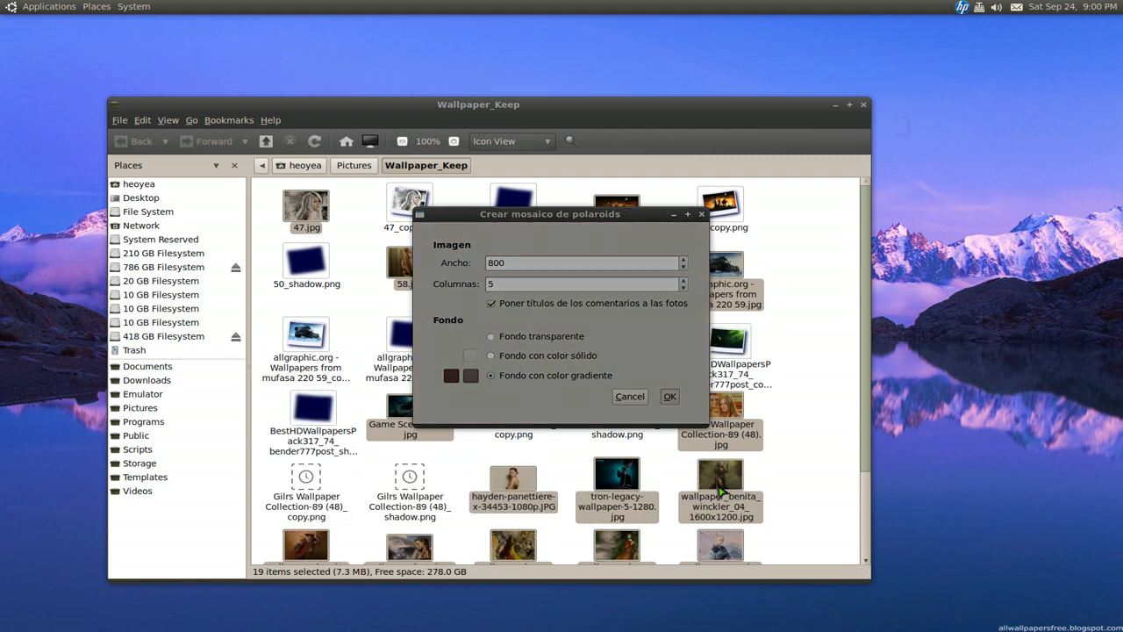
pyautogui.scroll(-3)
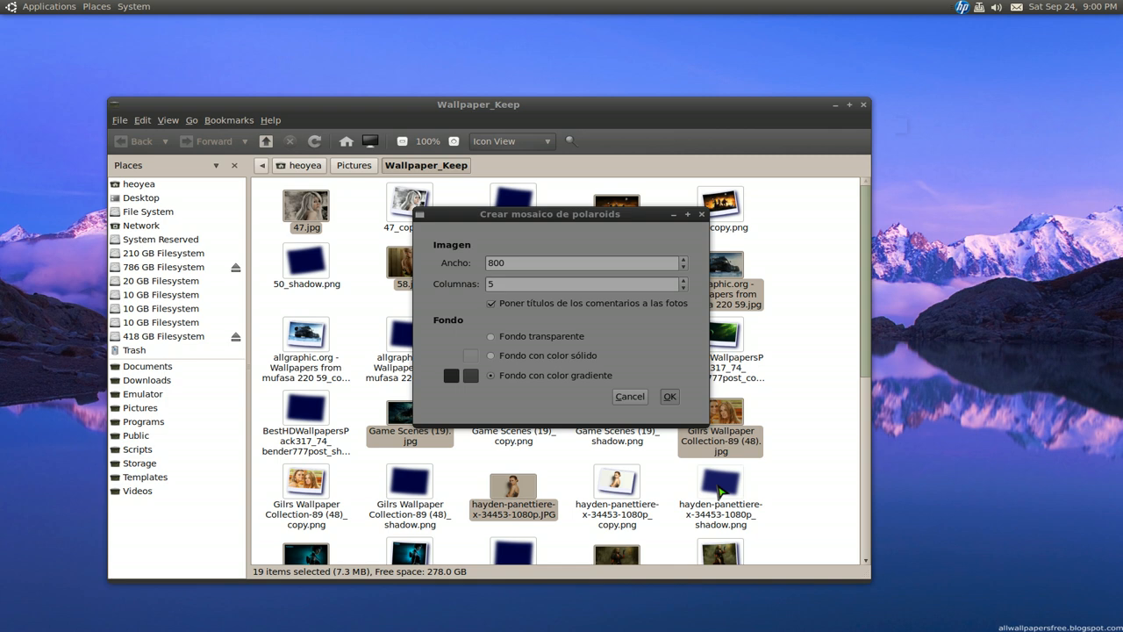
pyautogui.moveTo(550, 214); pyautogui.dragTo(913, 226)
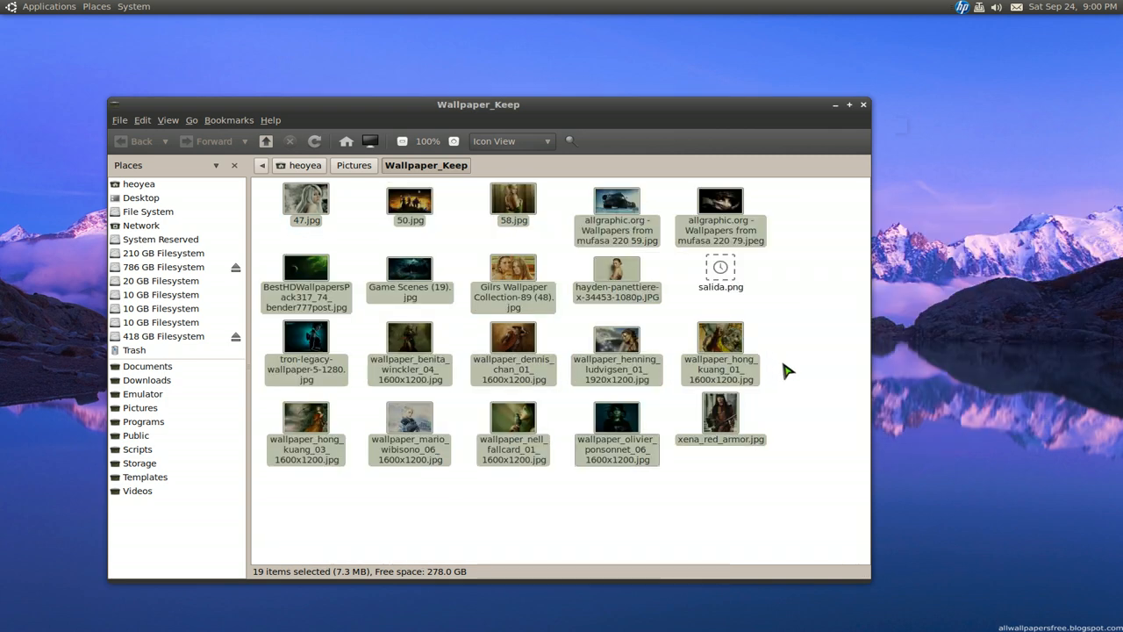
pyautogui.moveTo(695, 538)
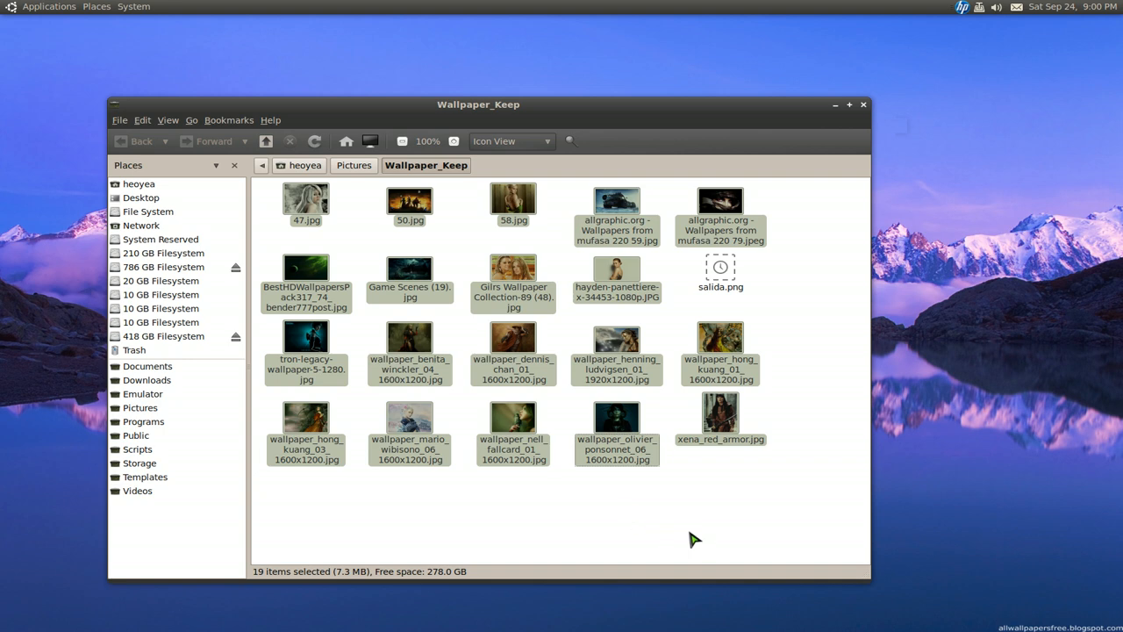
pyautogui.click(719, 275)
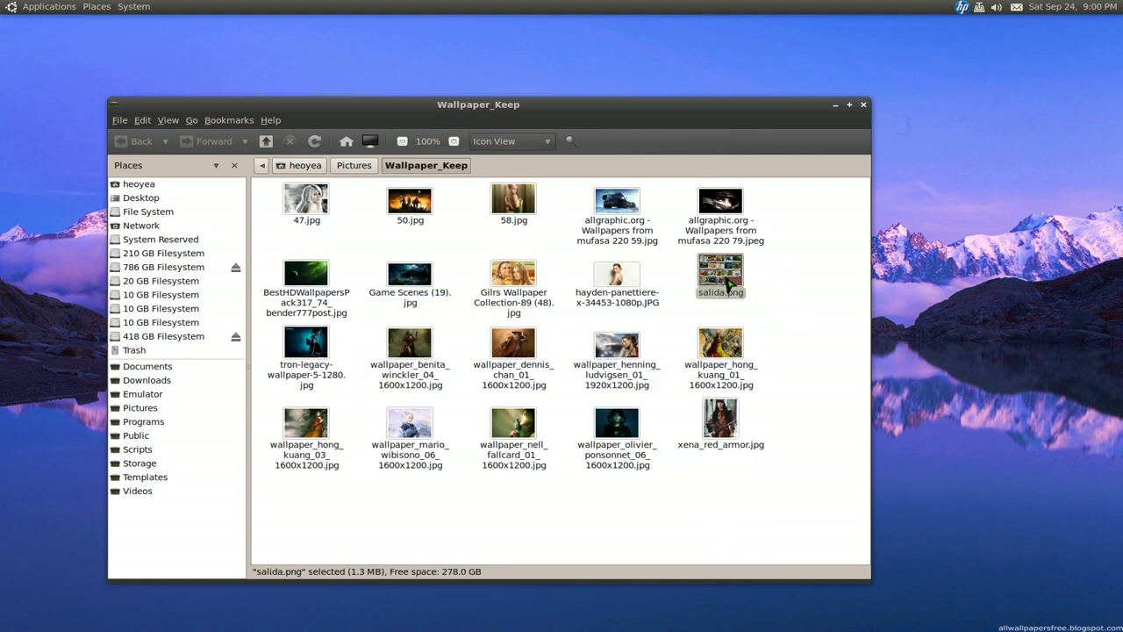
pyautogui.doubleClick(719, 275)
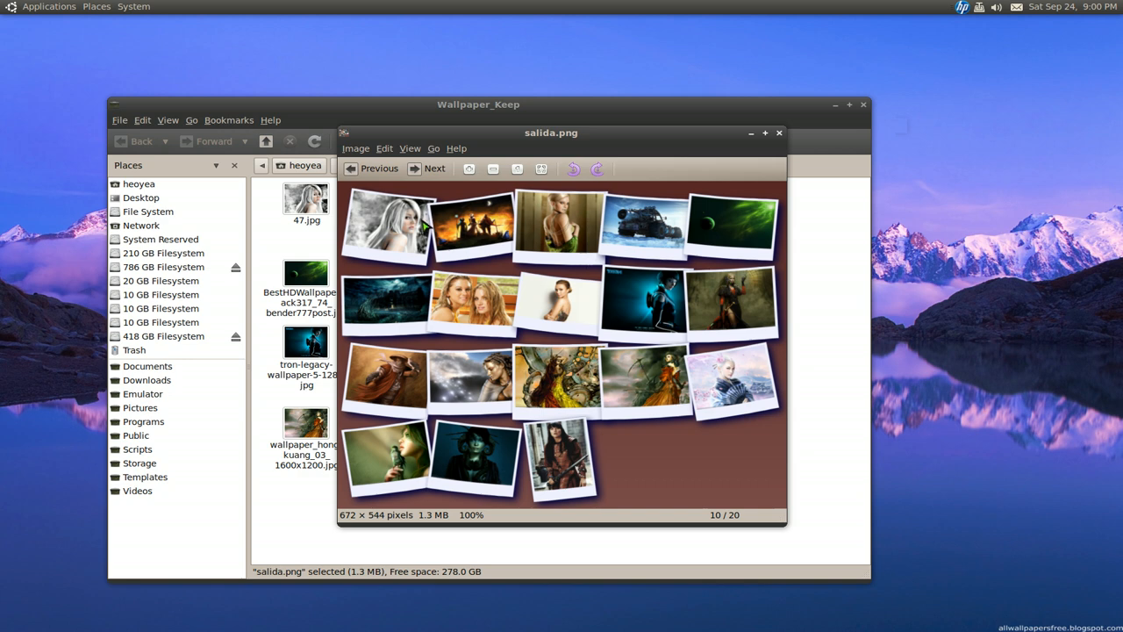
pyautogui.moveTo(461, 259)
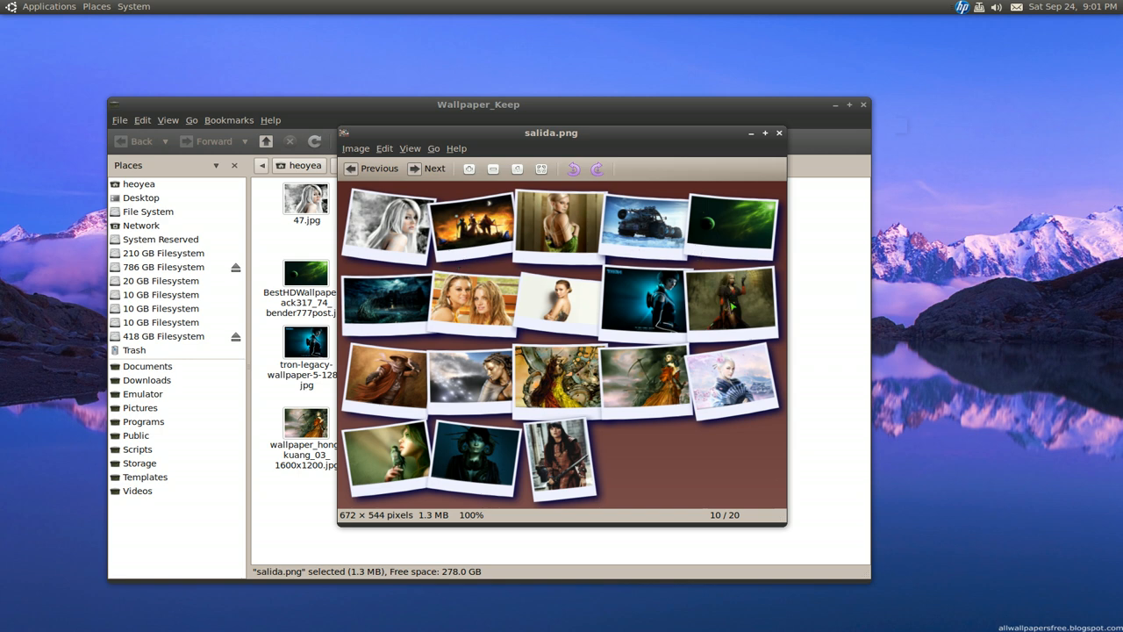
pyautogui.moveTo(716, 345)
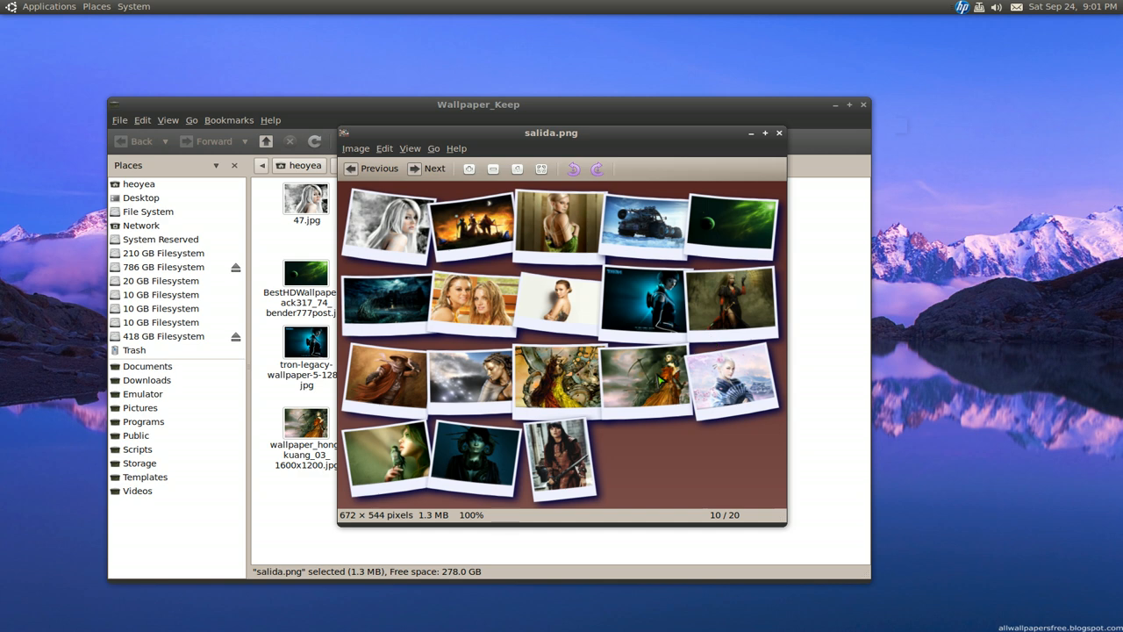
pyautogui.moveTo(690, 146)
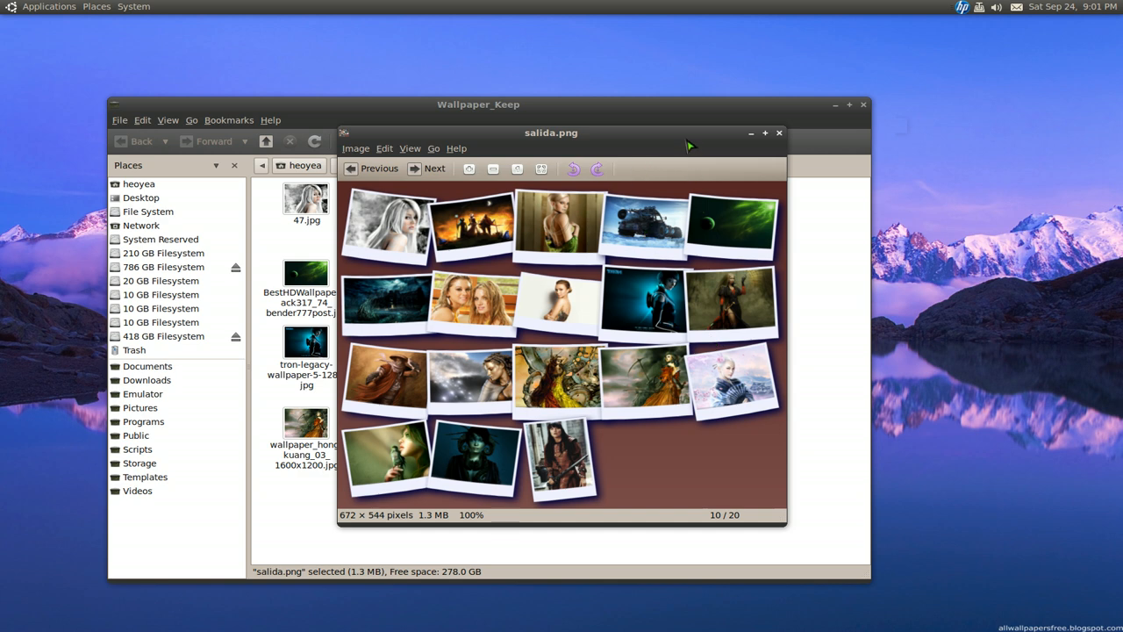
pyautogui.moveTo(645, 290)
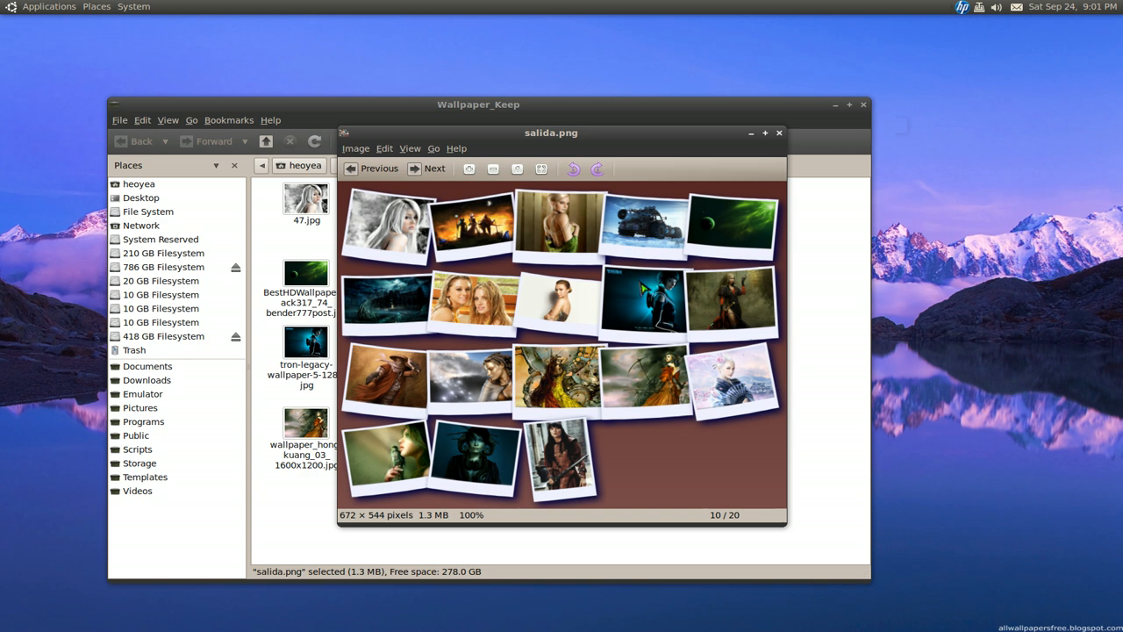
pyautogui.moveTo(641, 347)
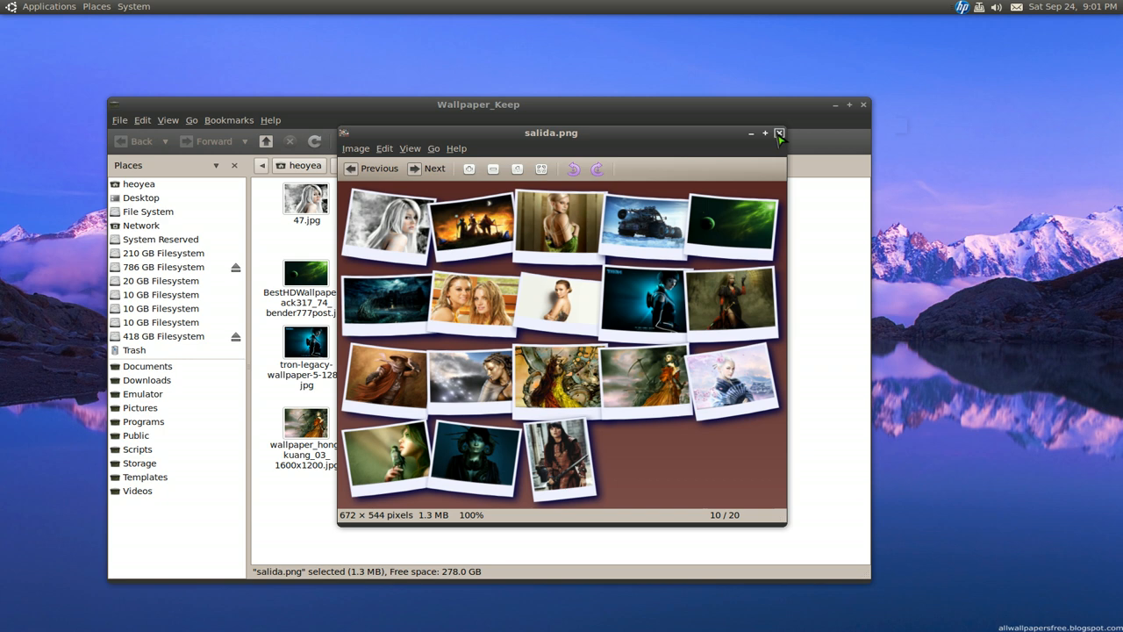
pyautogui.click(779, 132)
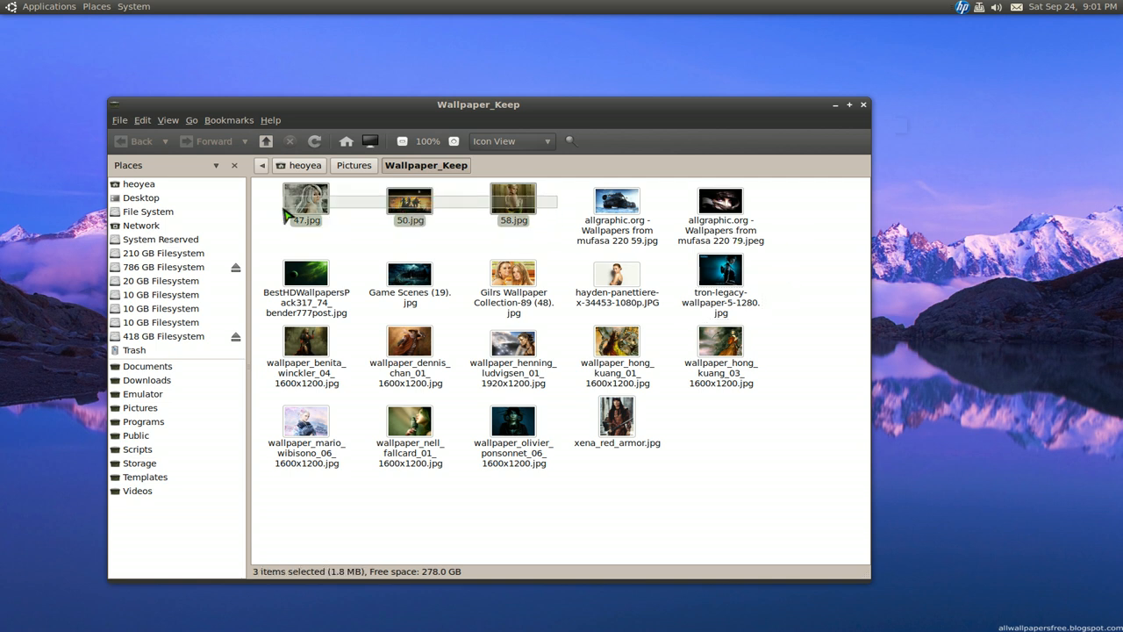
# Run Convertir a polaroid on 47.jpg, 50.jpg and 58.jpg at 800 wide with a solid background.
pyautogui.rightClick(306, 200)
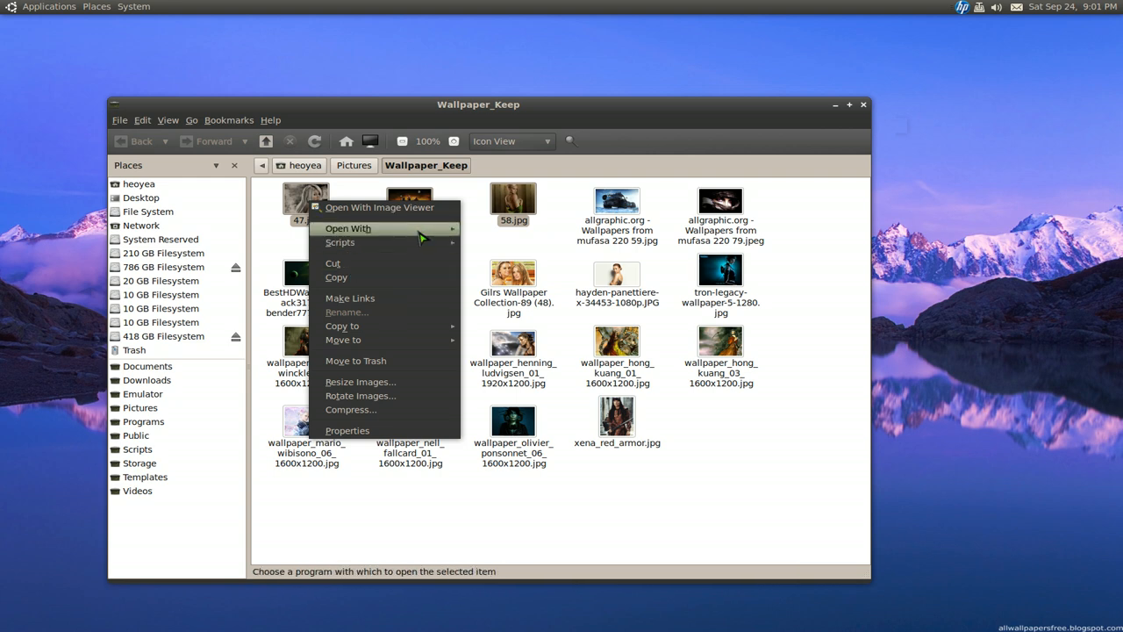
pyautogui.moveTo(495, 283)
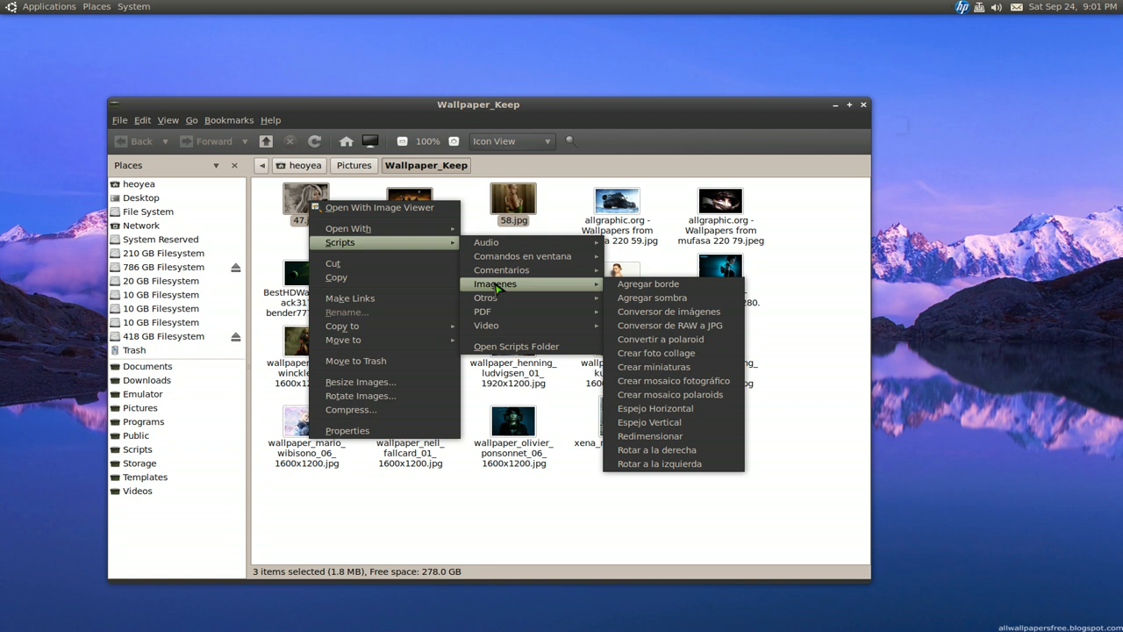
pyautogui.moveTo(657, 353)
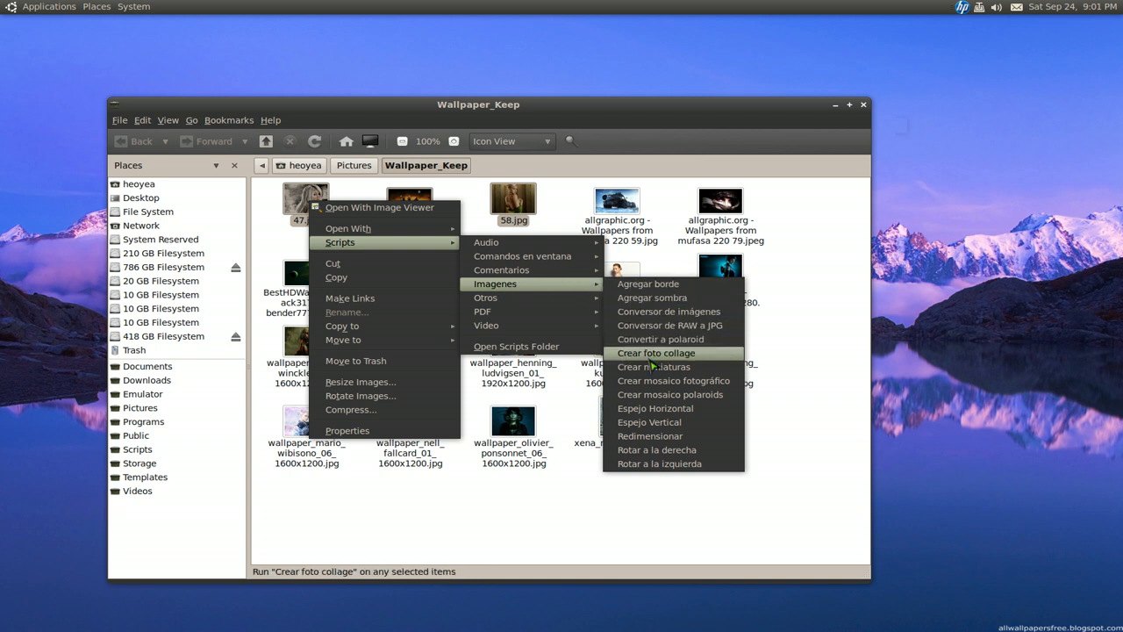
pyautogui.moveTo(653, 367)
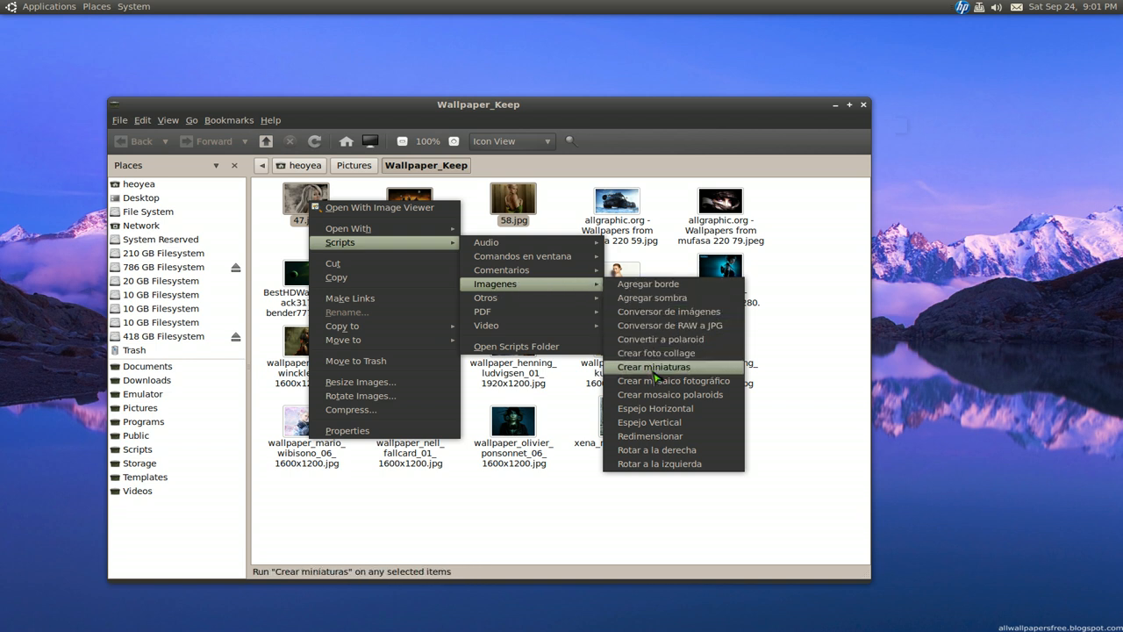
pyautogui.click(661, 339)
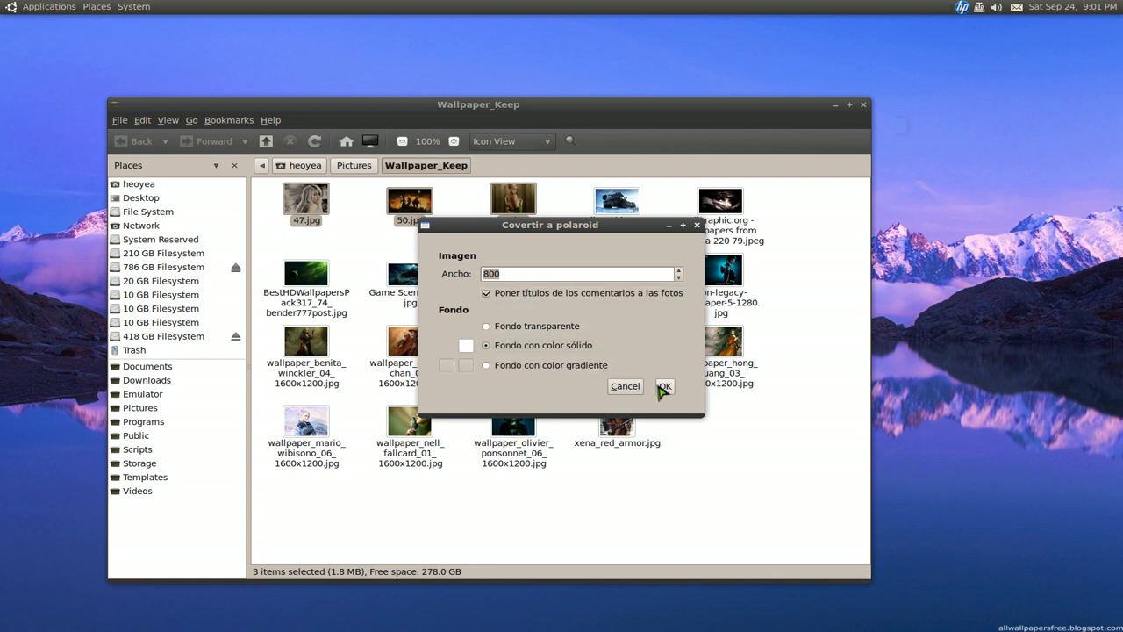
pyautogui.moveTo(779, 481)
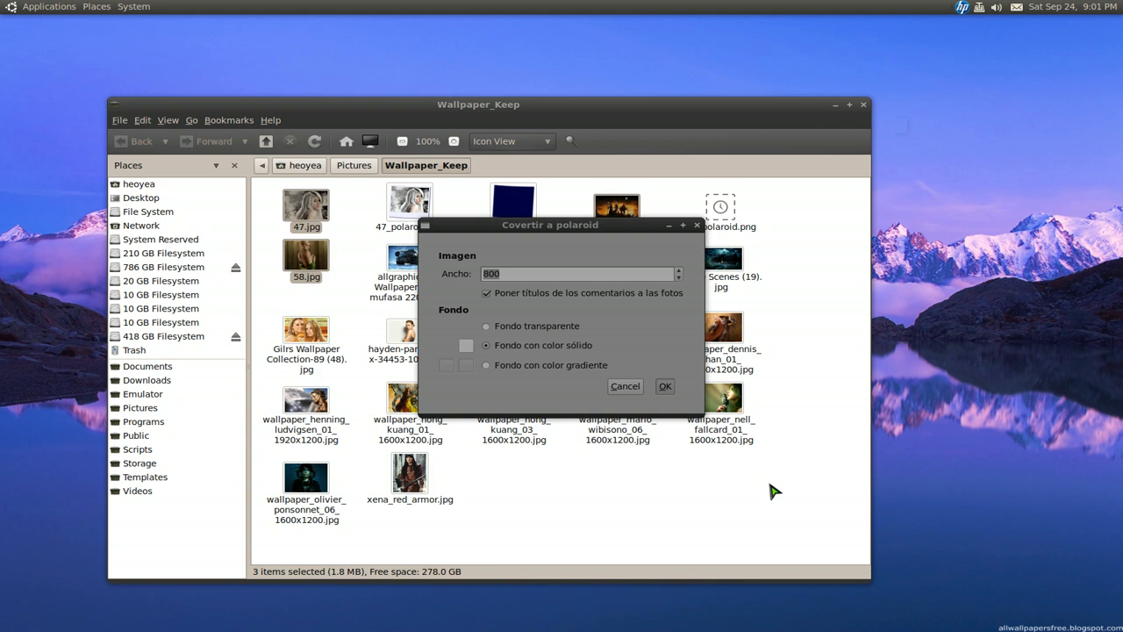
pyautogui.moveTo(551, 225); pyautogui.dragTo(768, 276)
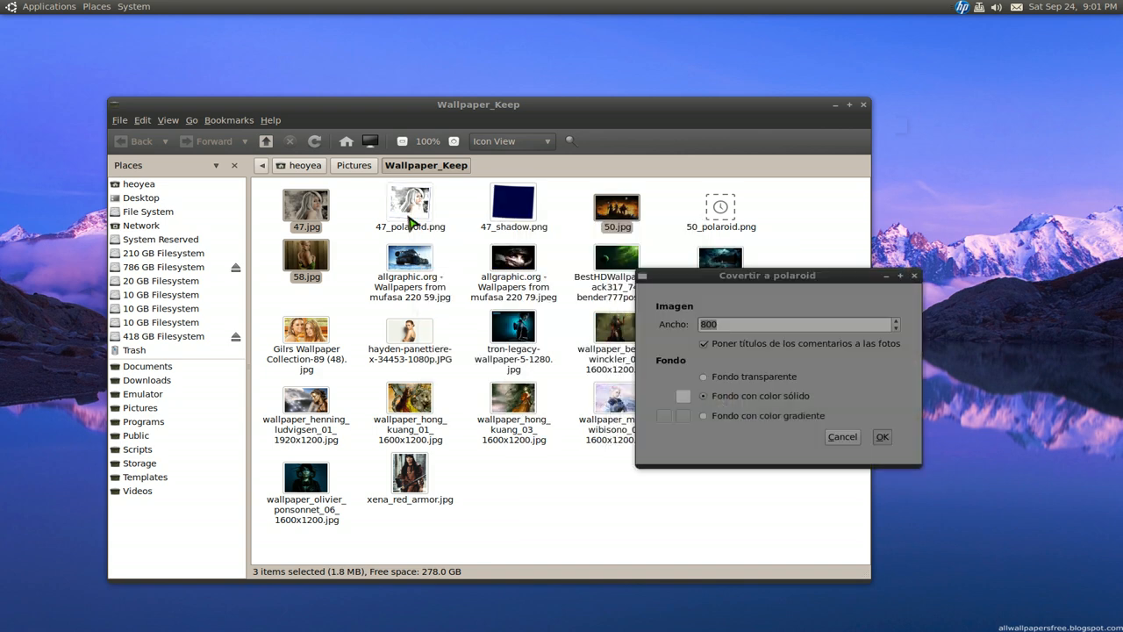
# Preview 47_polaroid.png and 58_polaroid.png to check the finished polaroid copies.
pyautogui.doubleClick(409, 202)
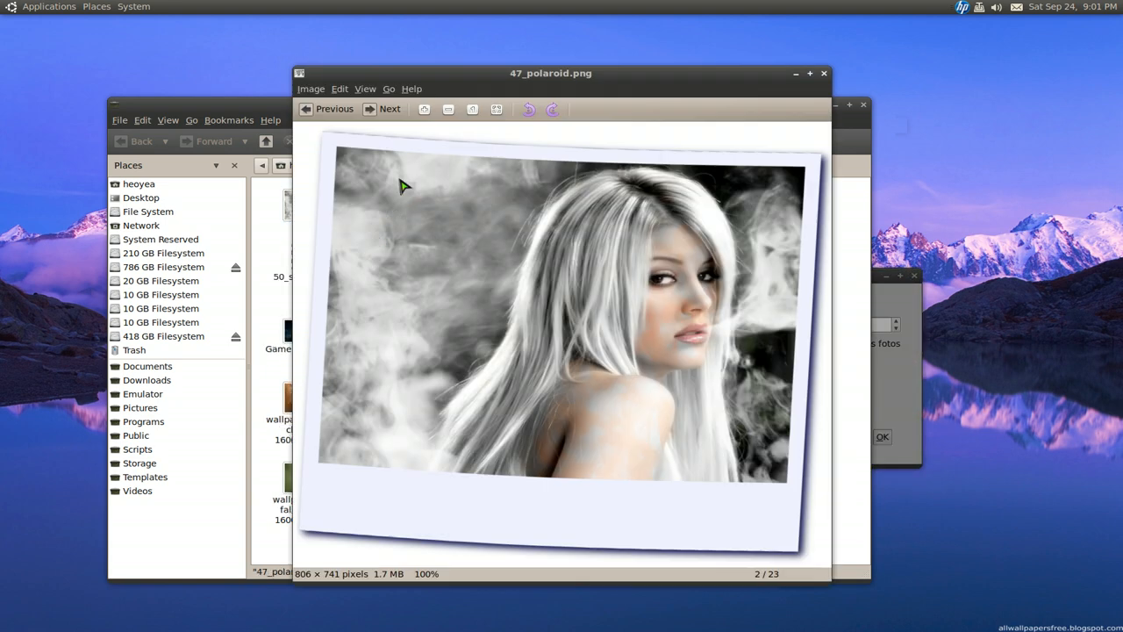
pyautogui.moveTo(307, 531)
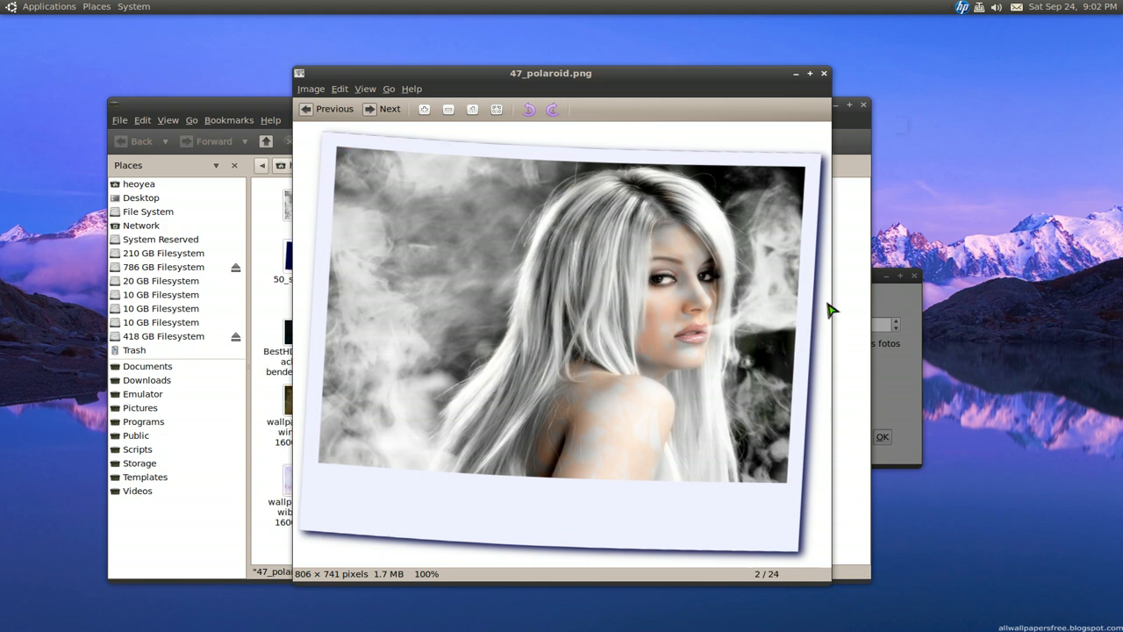
pyautogui.click(824, 73)
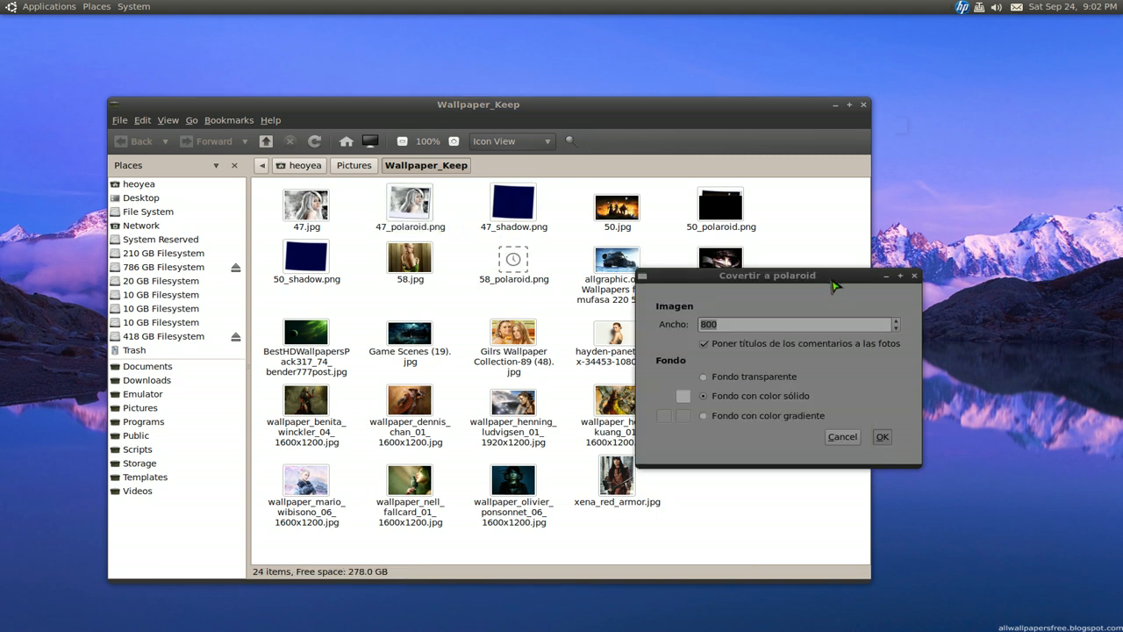
pyautogui.moveTo(767, 274); pyautogui.dragTo(896, 261)
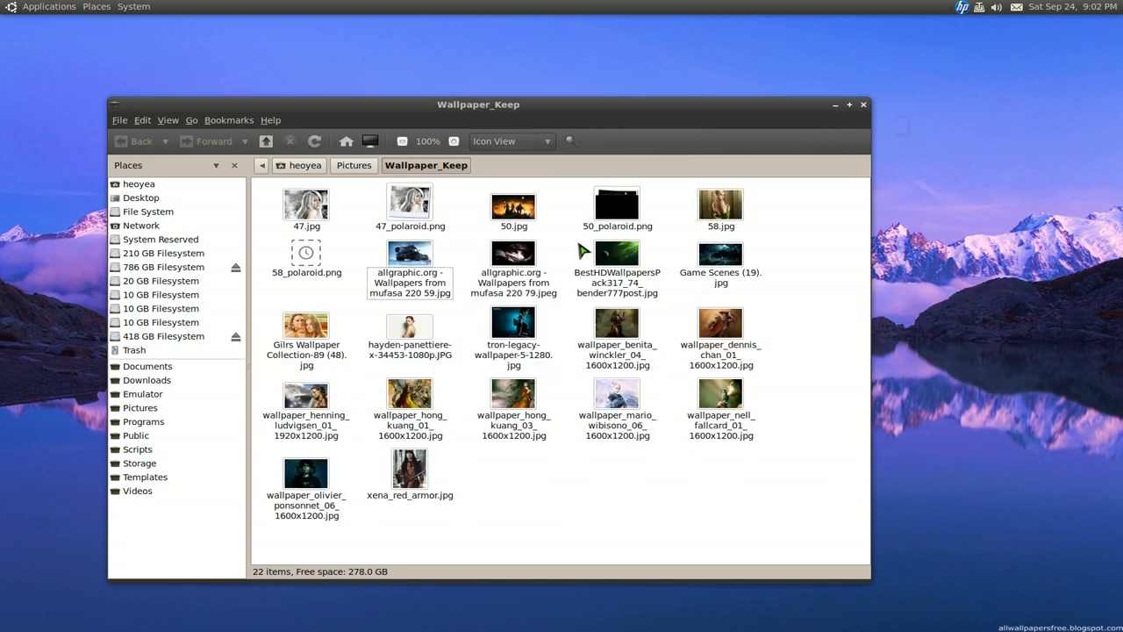
pyautogui.moveTo(351, 264)
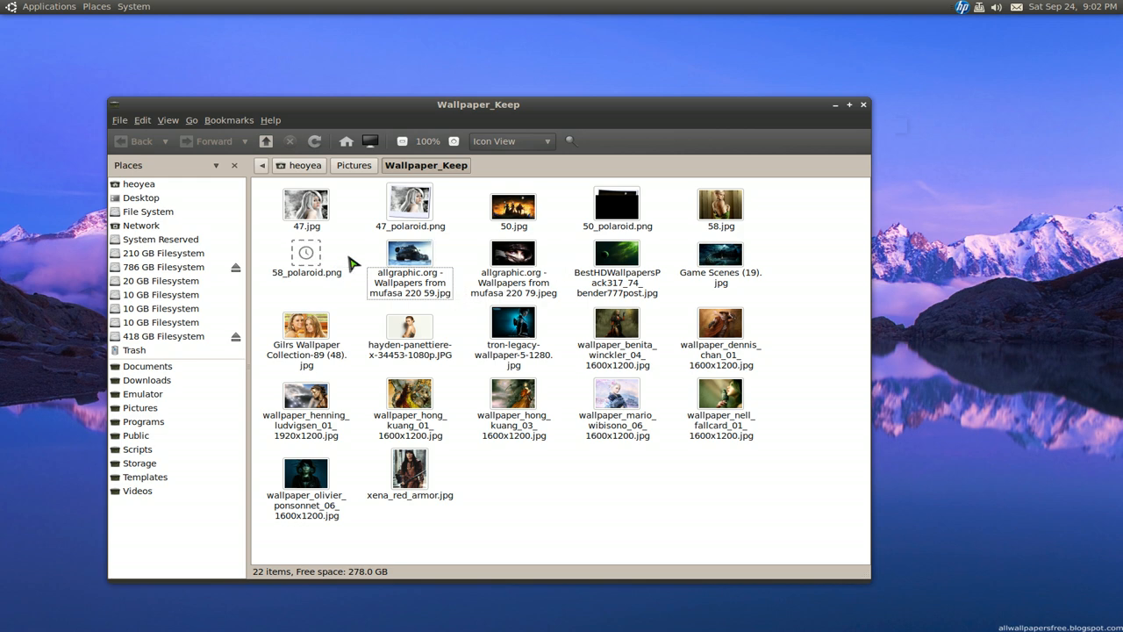
pyautogui.doubleClick(306, 253)
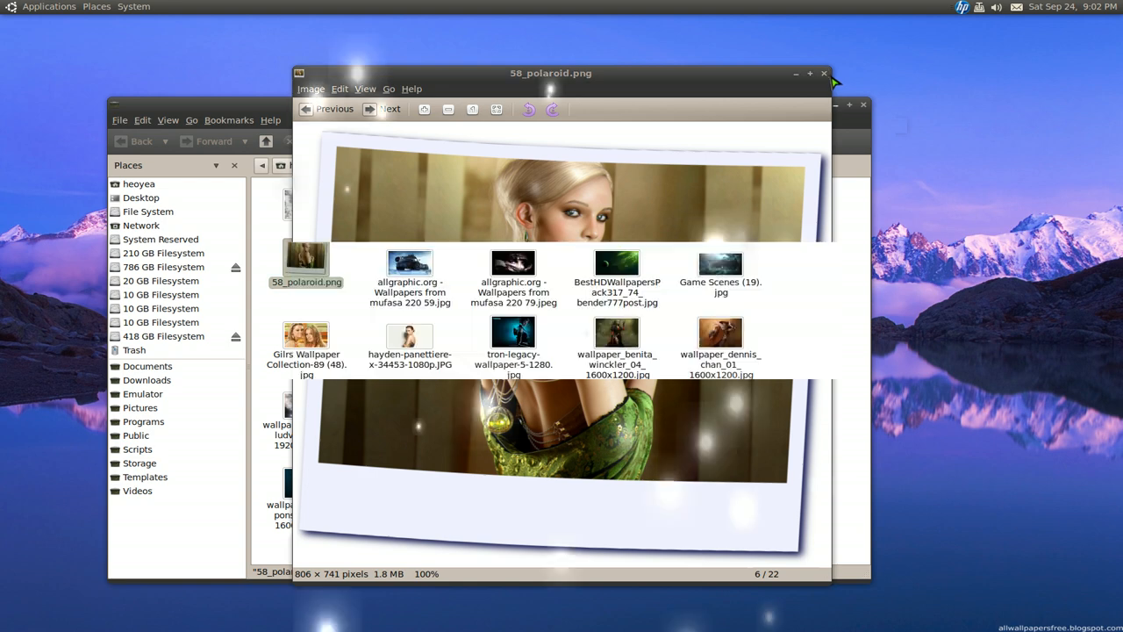
pyautogui.click(823, 73)
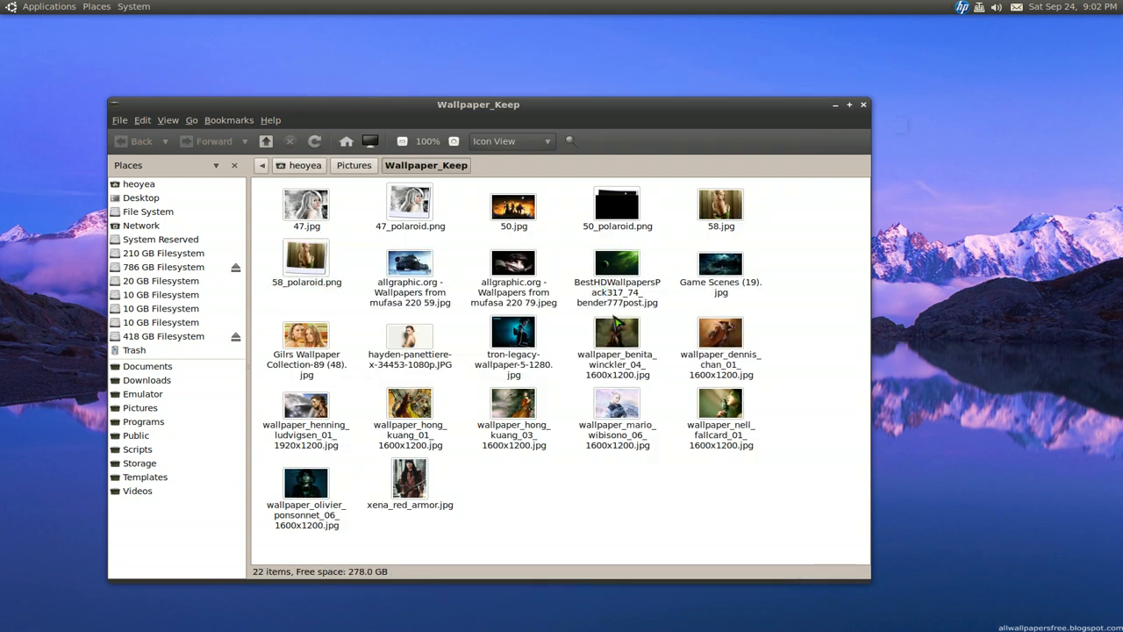
pyautogui.moveTo(671, 283)
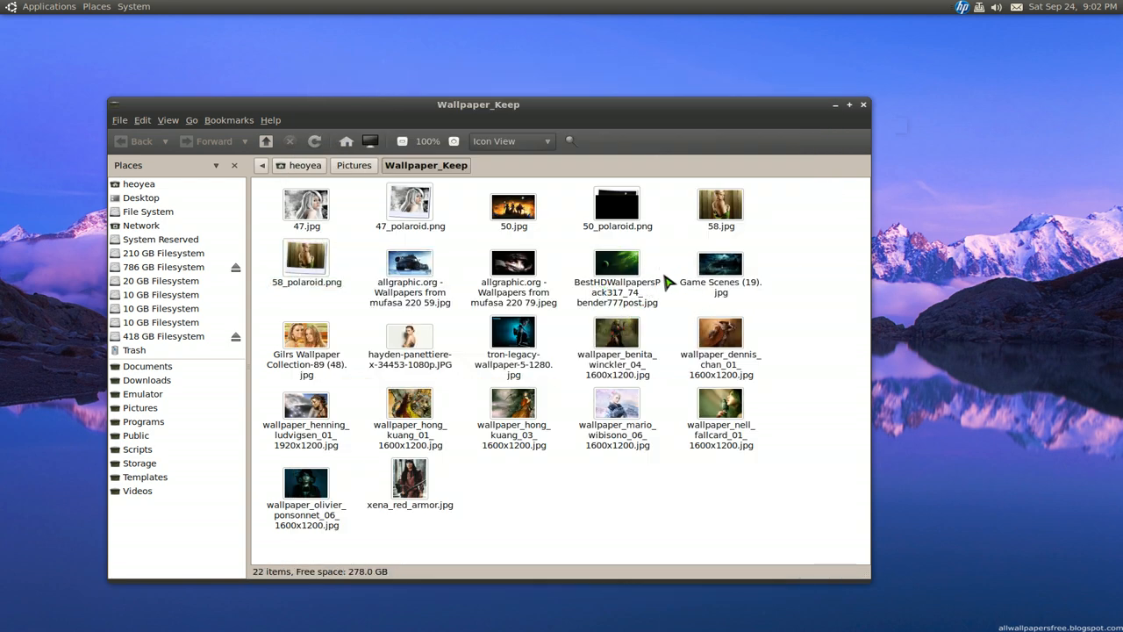
pyautogui.moveTo(485, 490)
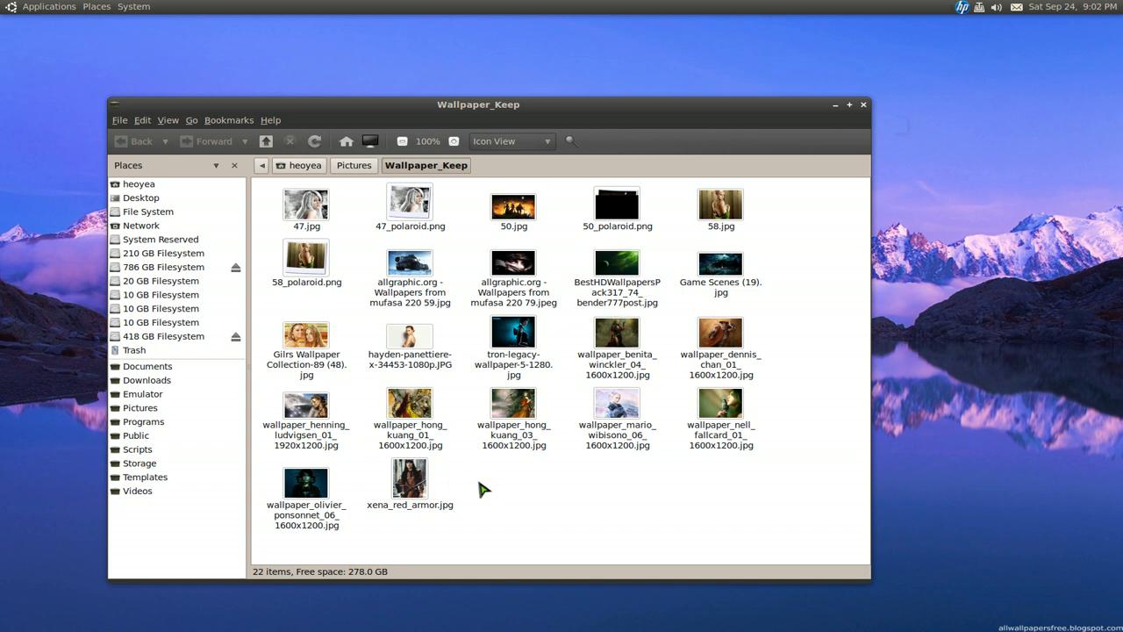
pyautogui.moveTo(426, 402)
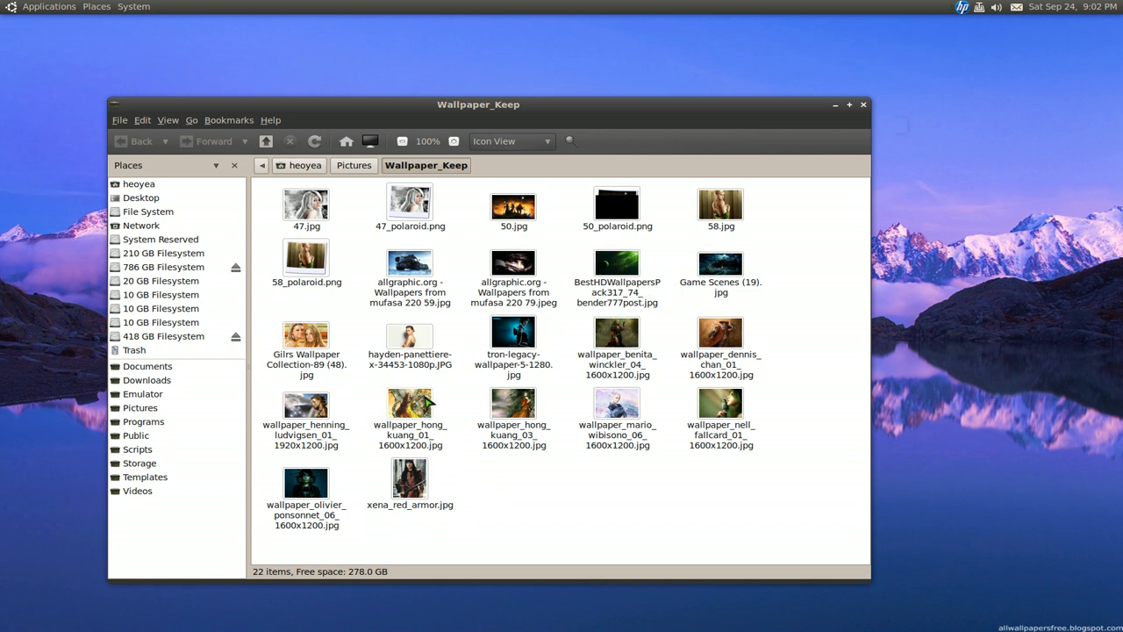
# Run Crear foto collage on the BestHD wallpaper as a 5×5 grid with a gradient background.
pyautogui.rightClick(617, 263)
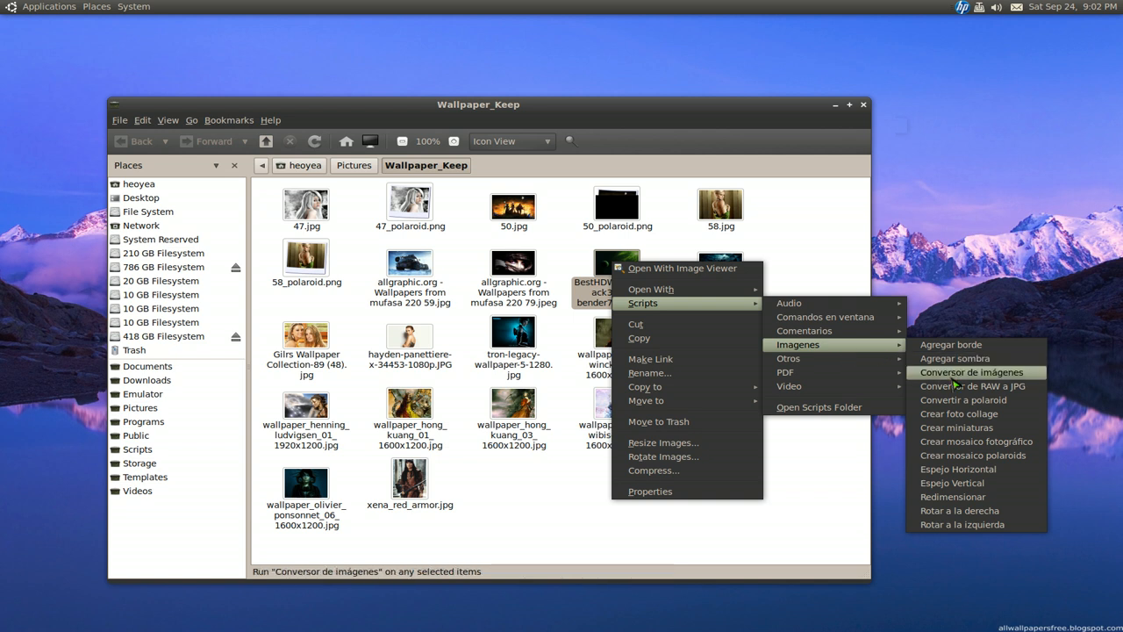
pyautogui.moveTo(959, 413)
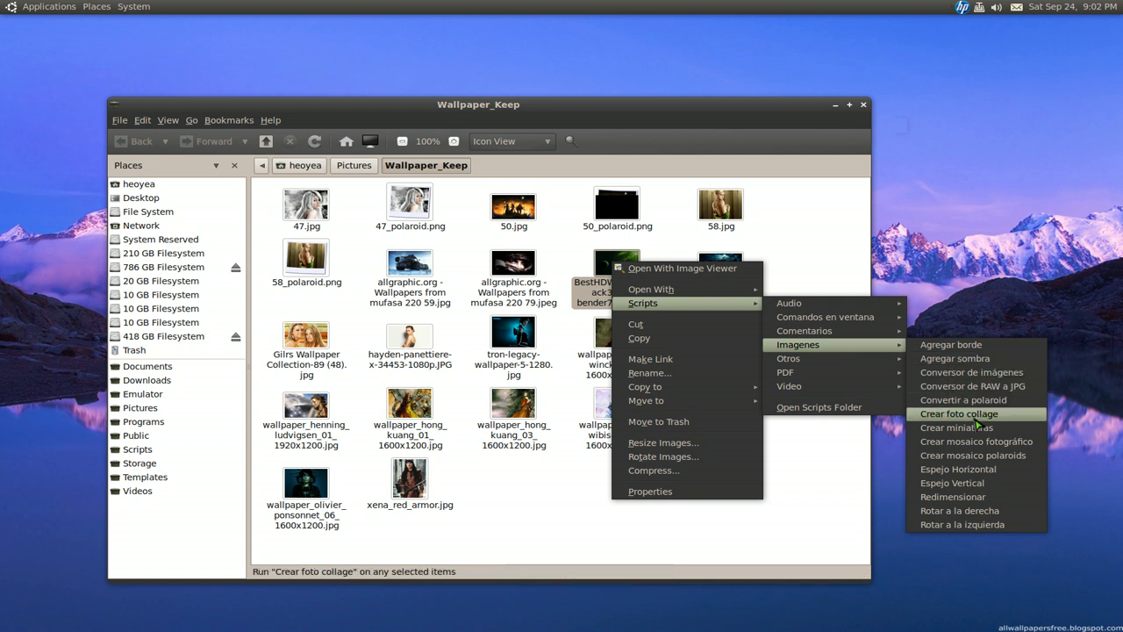
pyautogui.moveTo(956, 427)
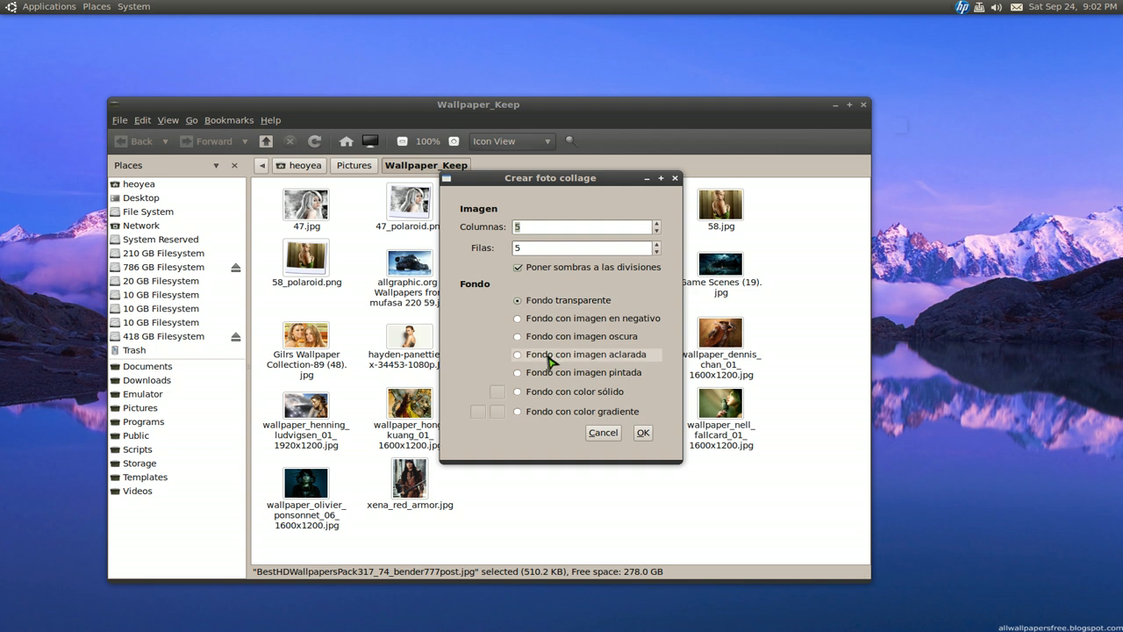
pyautogui.moveTo(535, 418)
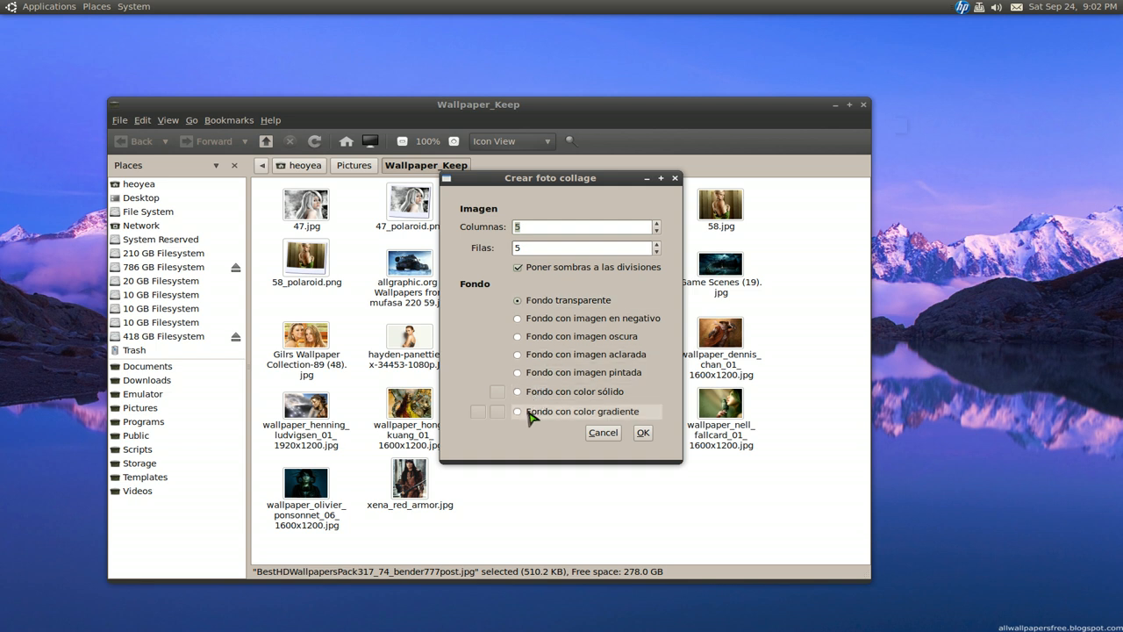
pyautogui.moveTo(562, 416)
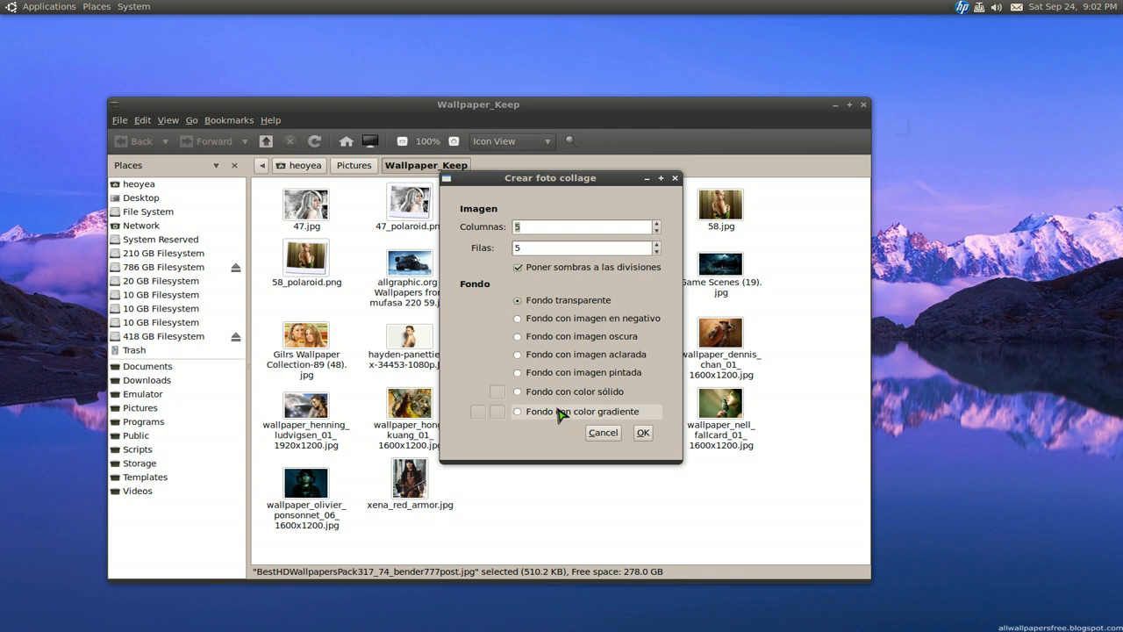
pyautogui.moveTo(533, 403)
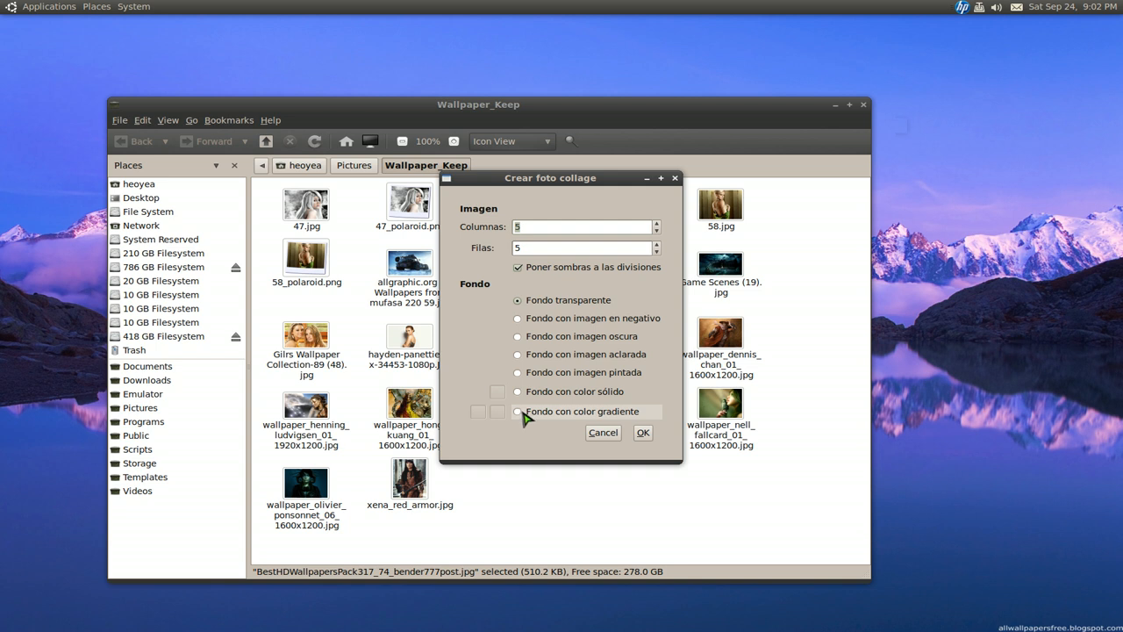
pyautogui.click(518, 411)
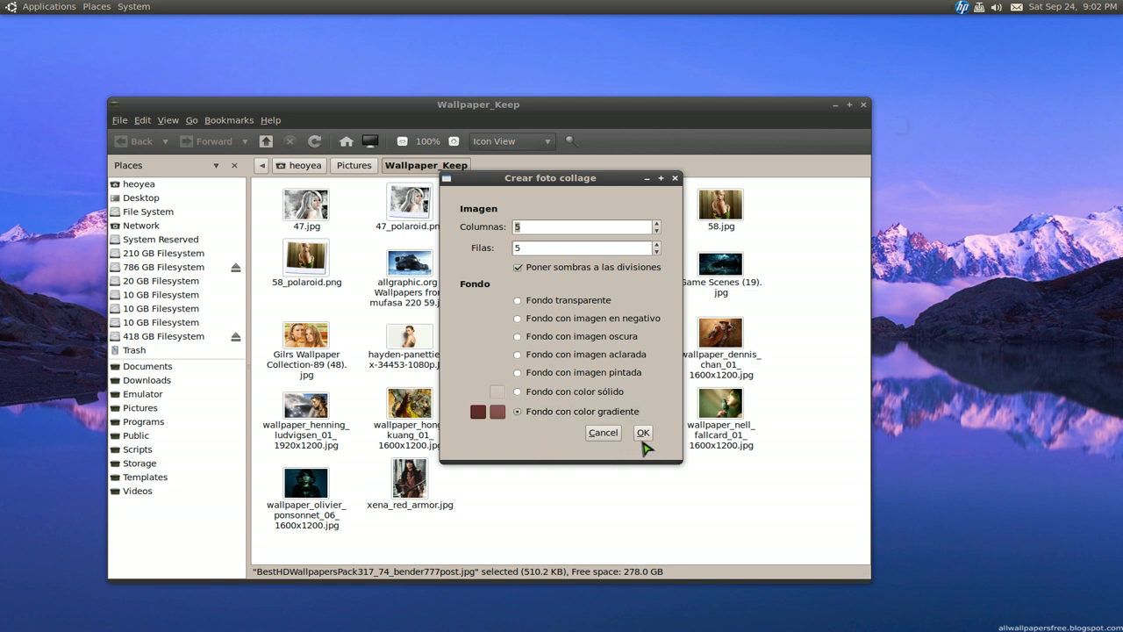
pyautogui.moveTo(676, 473)
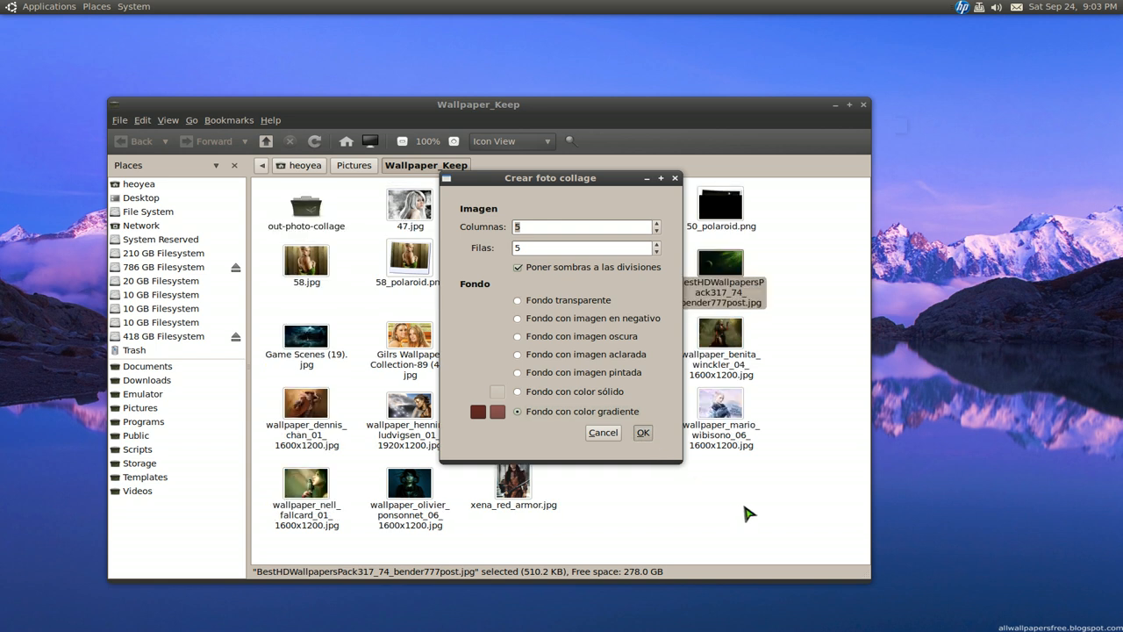
pyautogui.moveTo(637, 189)
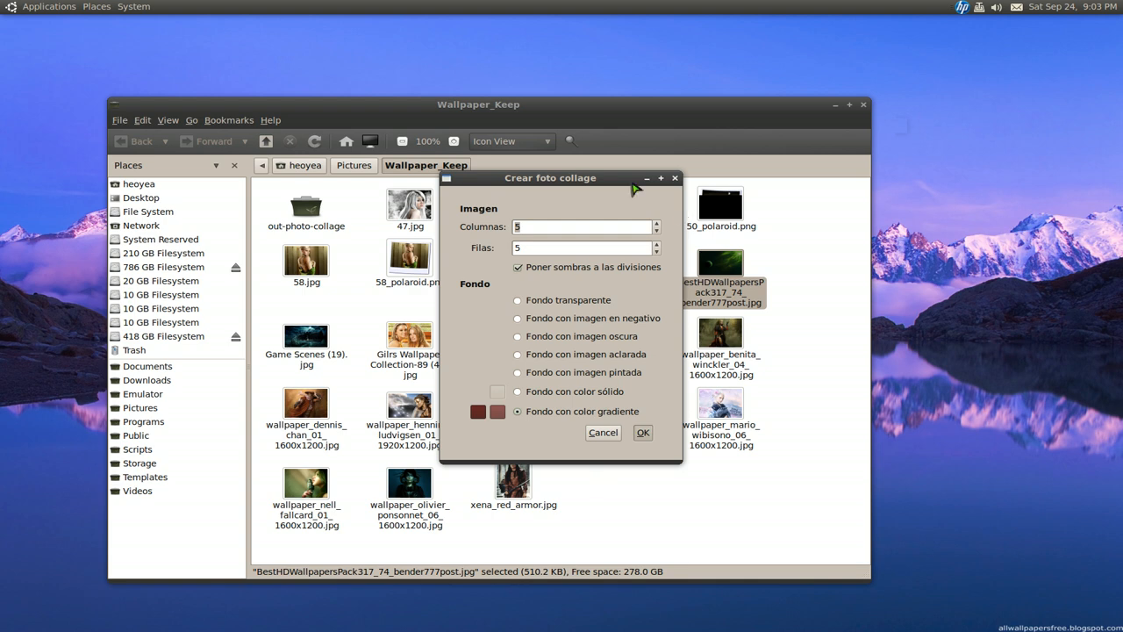
pyautogui.moveTo(550, 178); pyautogui.dragTo(891, 185)
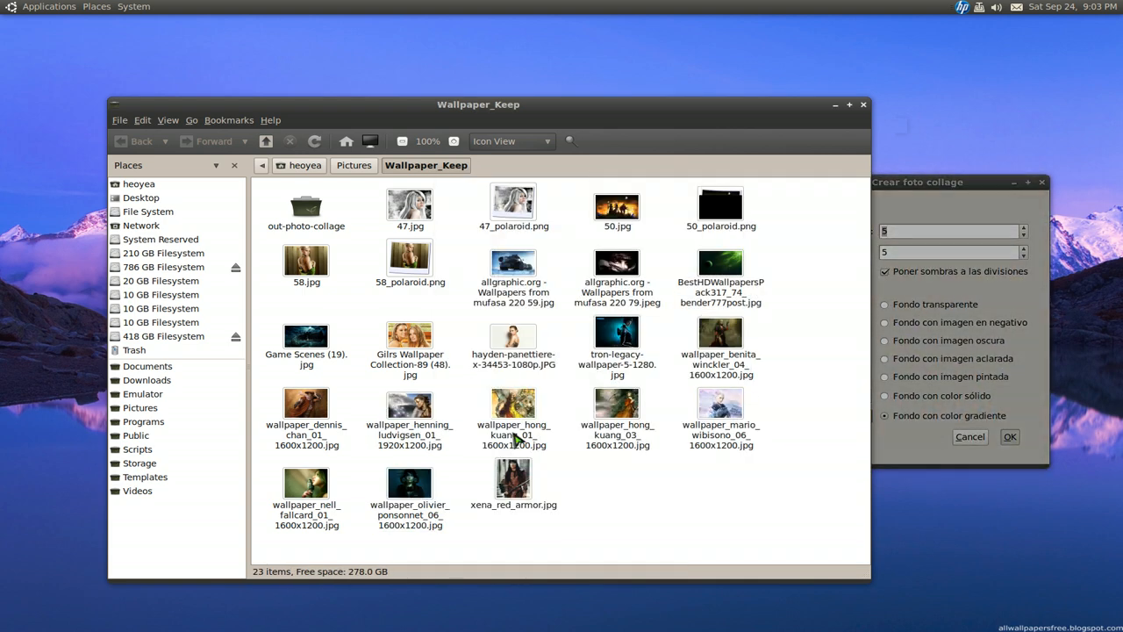
# Browse the Scripts submenu on wallpaper_hong_kuang_01 while the collage PNG is produced.
pyautogui.rightClick(513, 403)
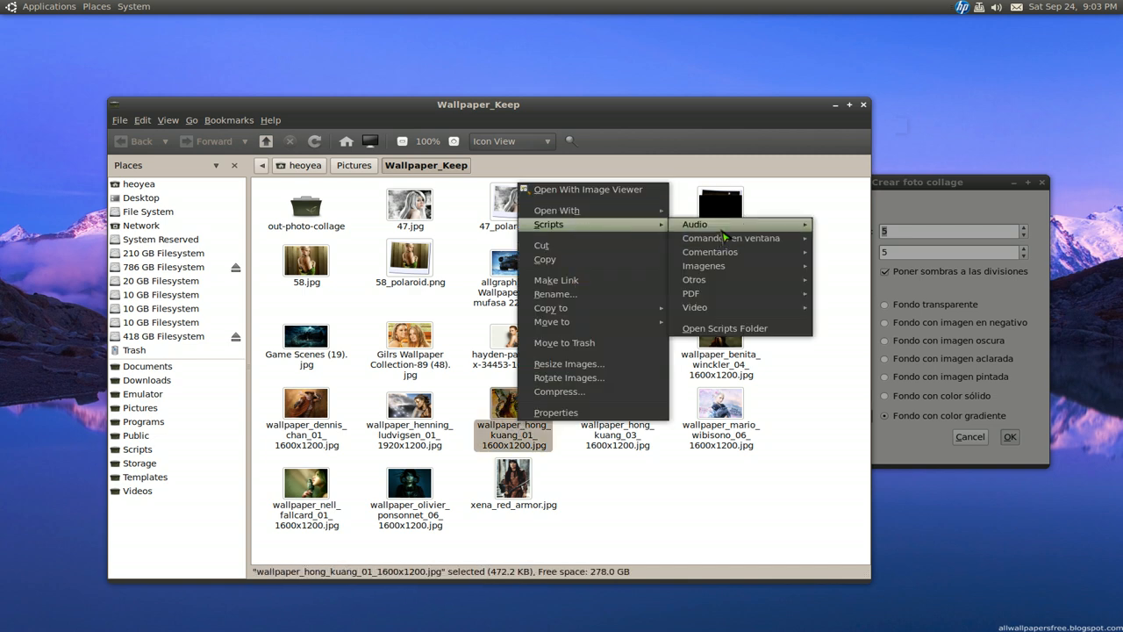
pyautogui.moveTo(704, 266)
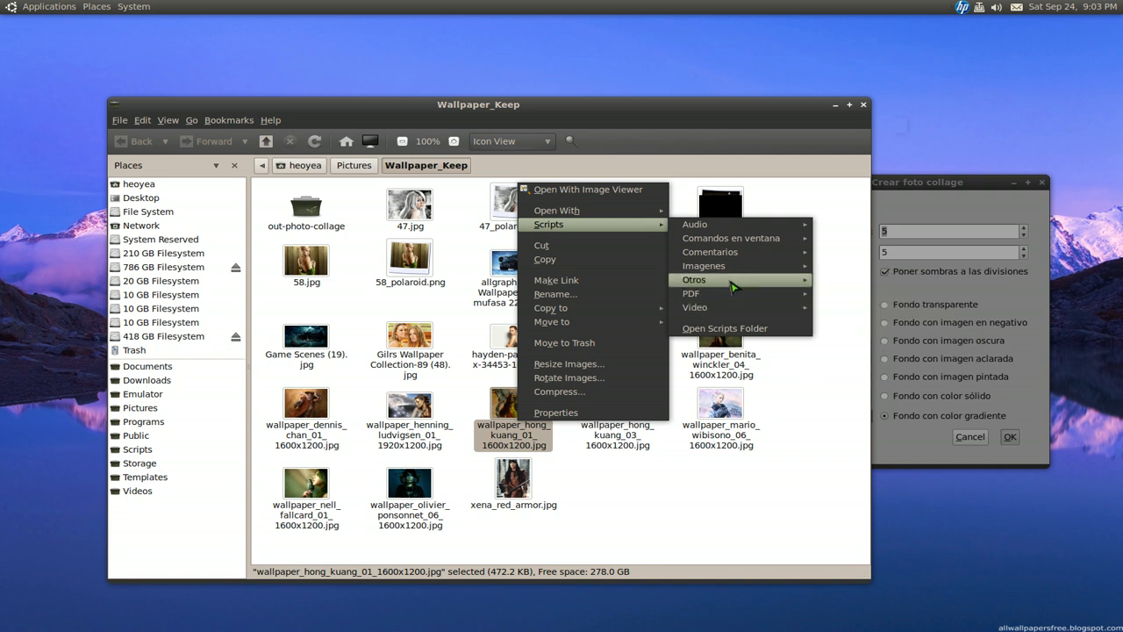
pyautogui.moveTo(704, 266)
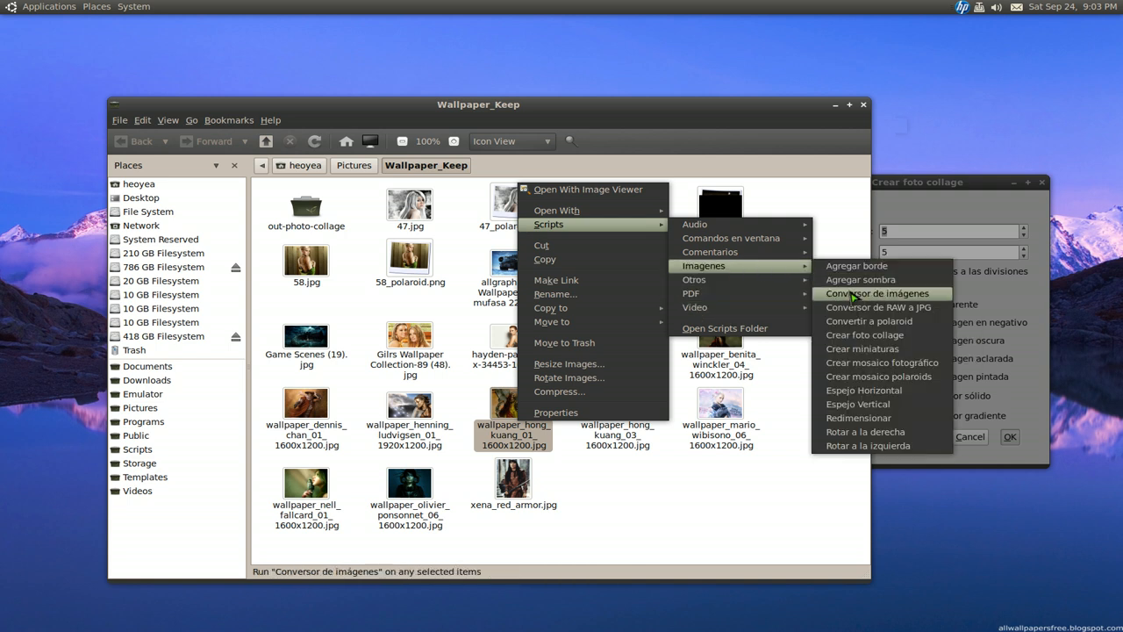
pyautogui.moveTo(858, 418)
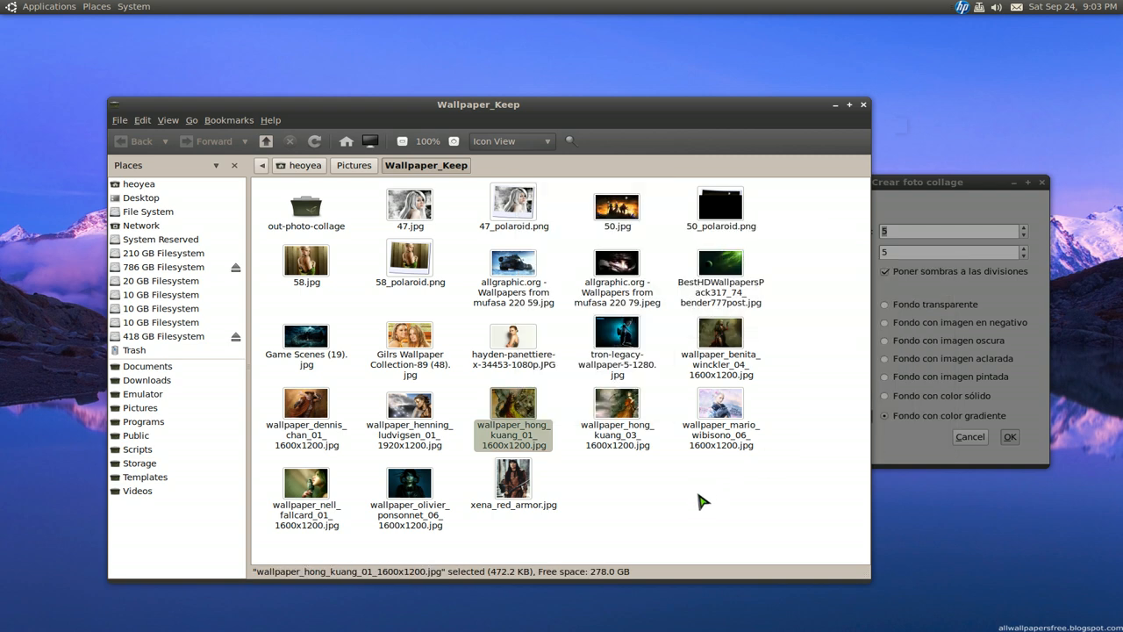
pyautogui.moveTo(710, 497)
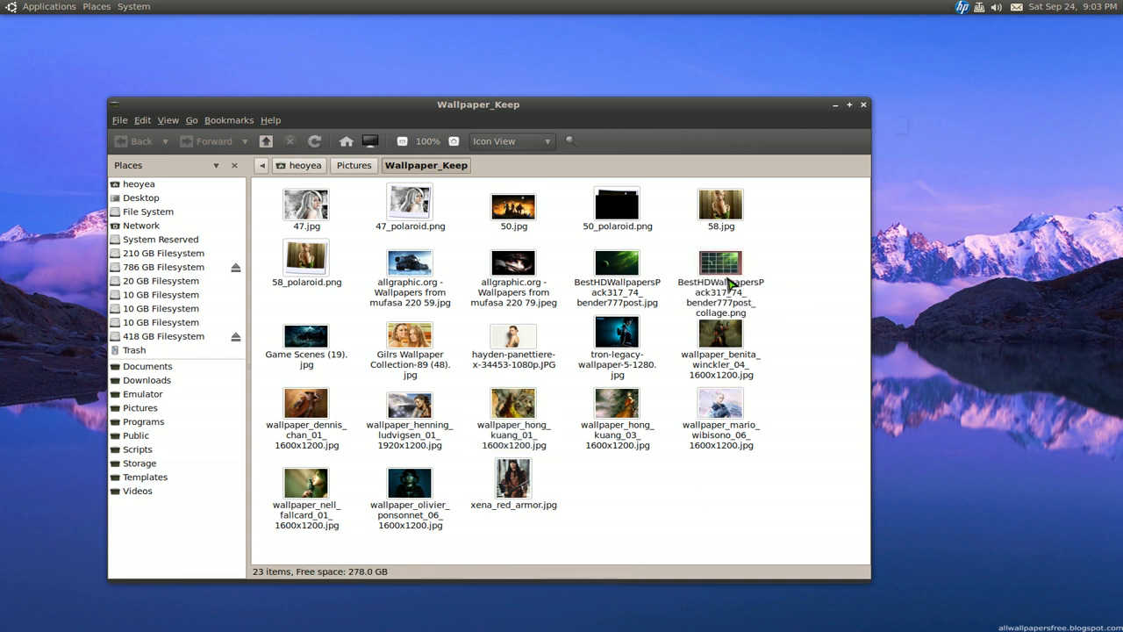
# View BestHDWallpapersPack317_74_bender777post_collage.png in Eye of GNOME.
pyautogui.doubleClick(721, 262)
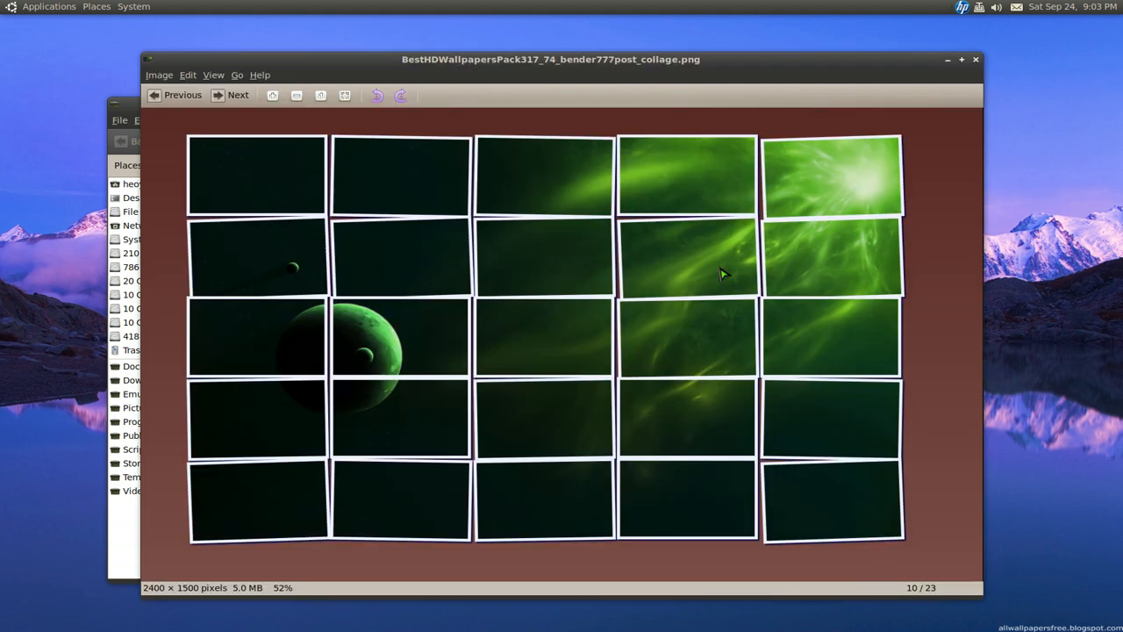
pyautogui.moveTo(788, 399)
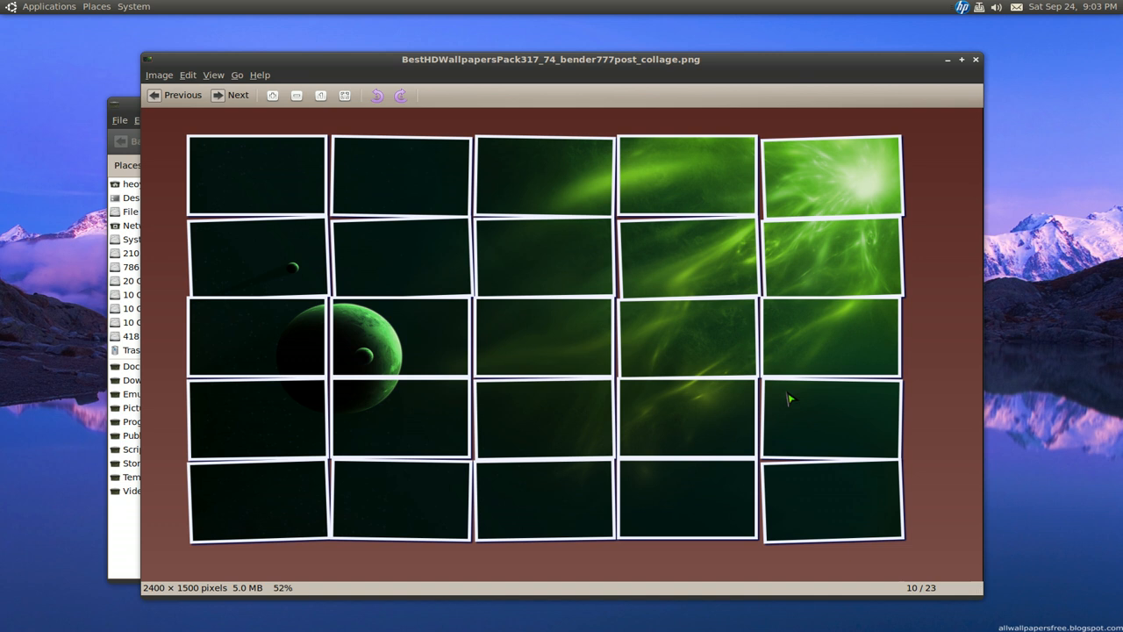
pyautogui.moveTo(944, 233)
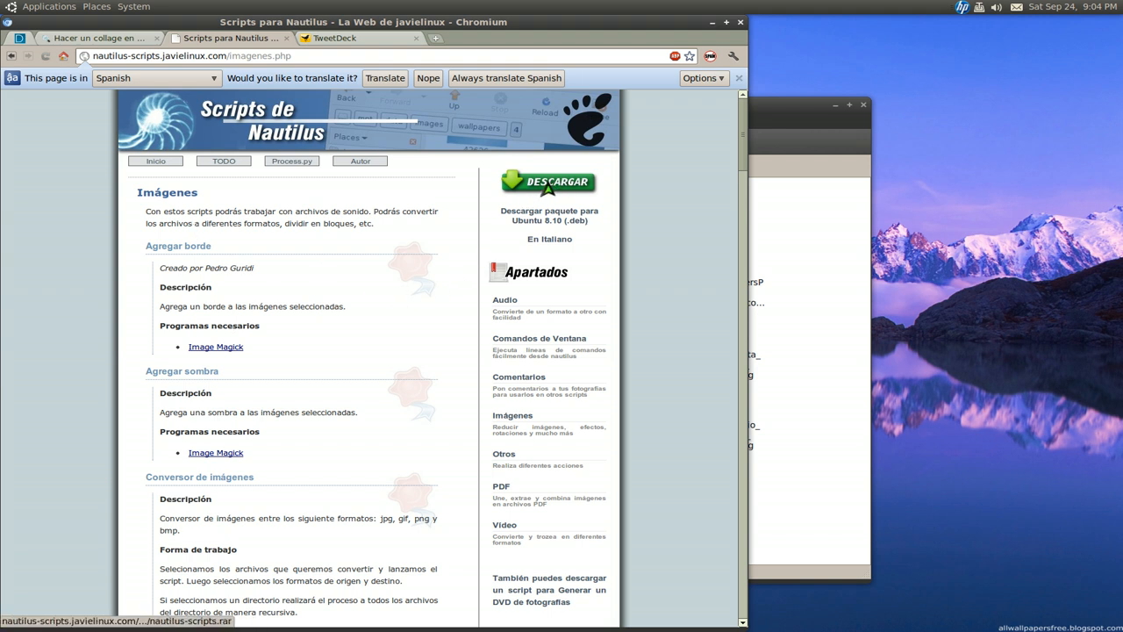
pyautogui.moveTo(548, 181)
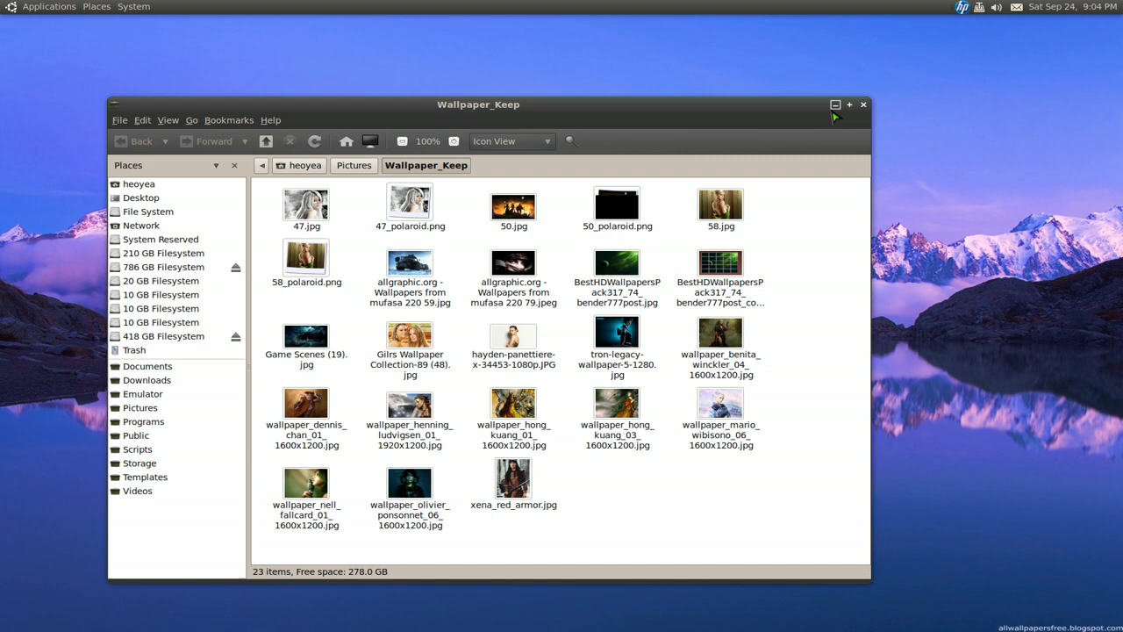
pyautogui.moveTo(874, 200)
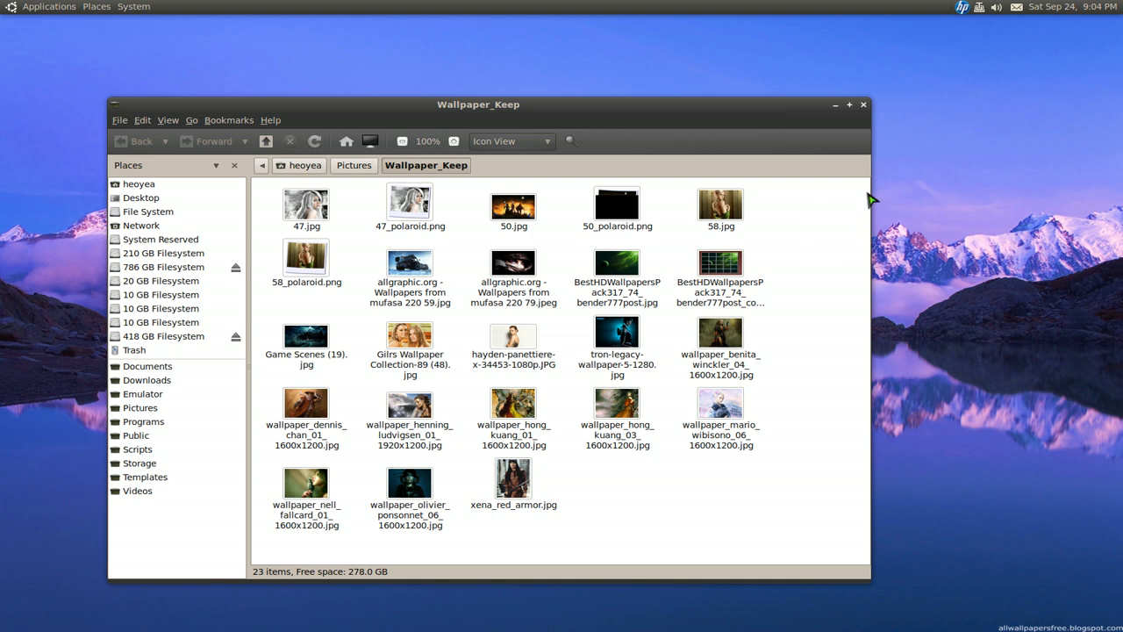
pyautogui.moveTo(855, 165)
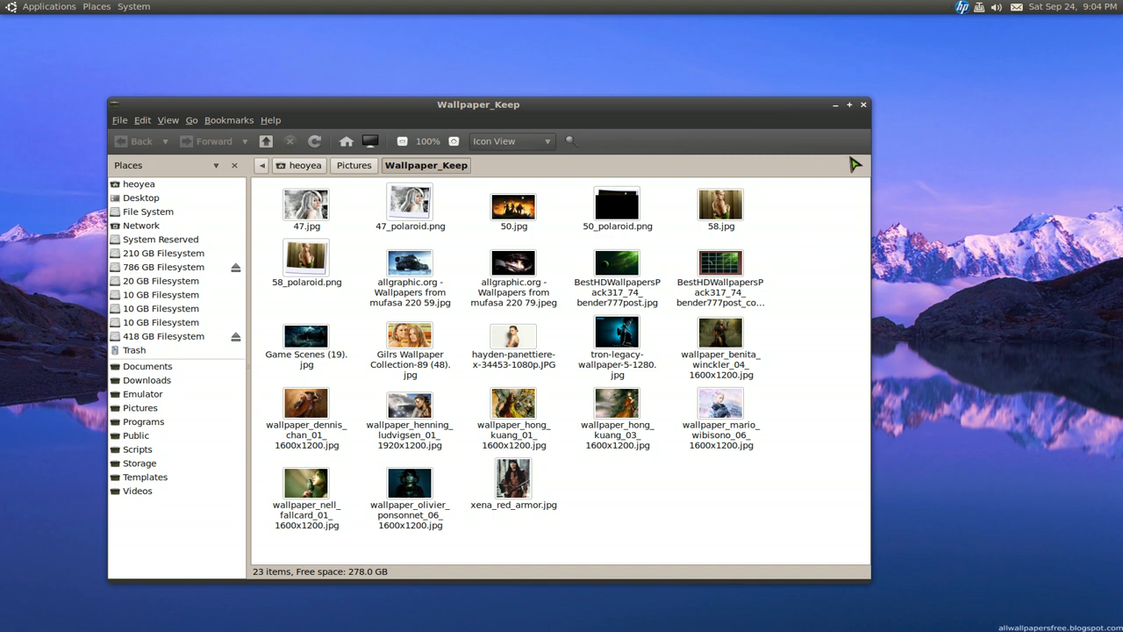